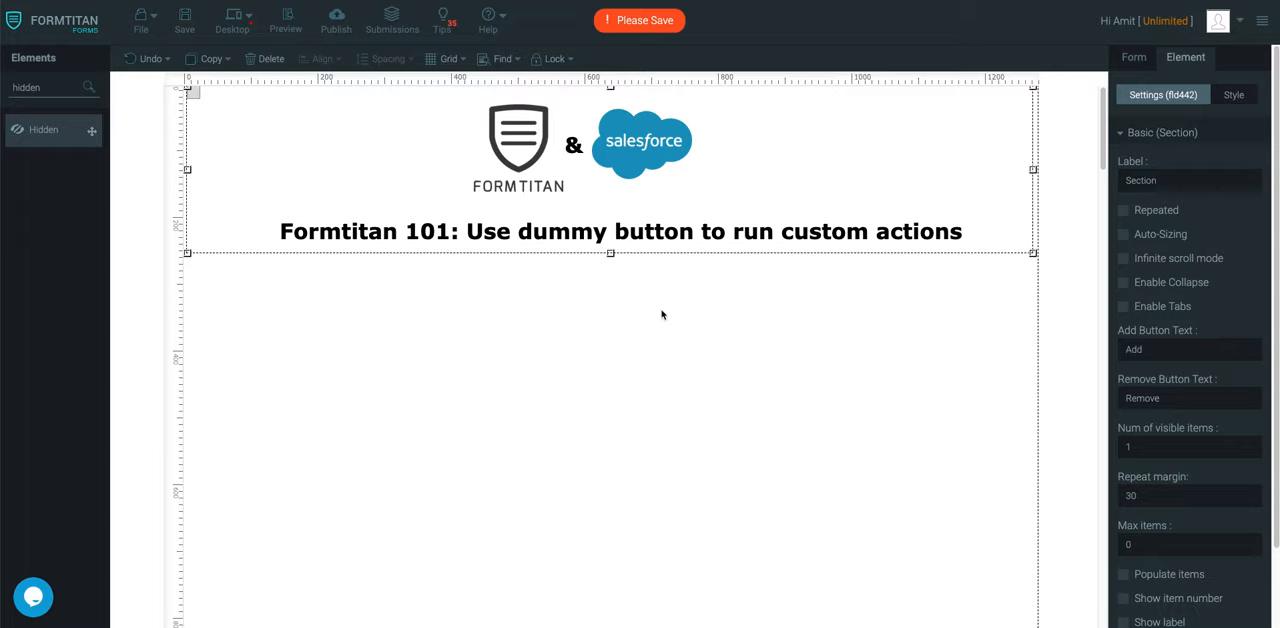
mouse_move(492, 291)
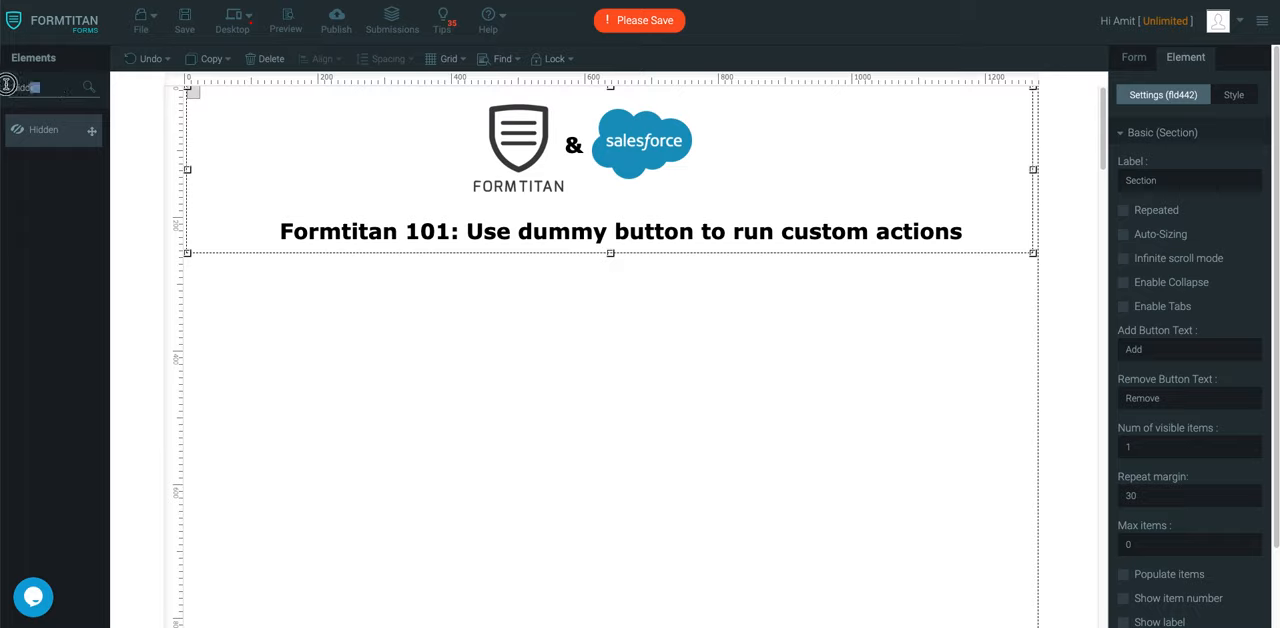
- Place Full Name, URL, Email and hidden Key fields, then search for a button element
type("full")
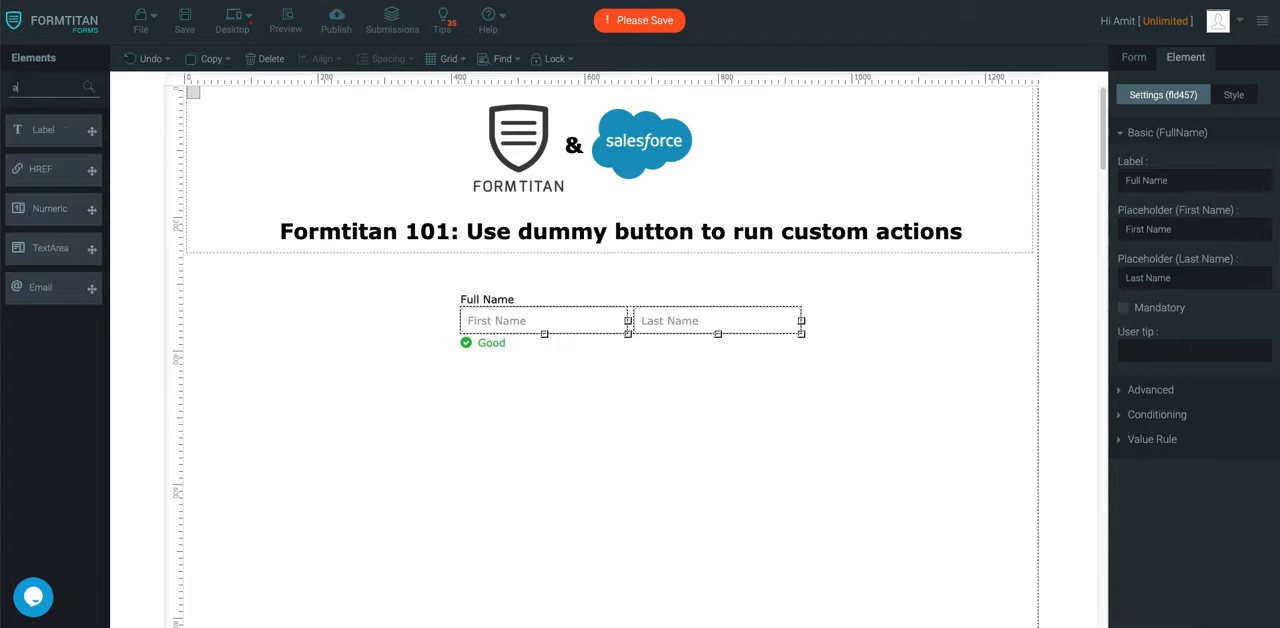
type("ddre")
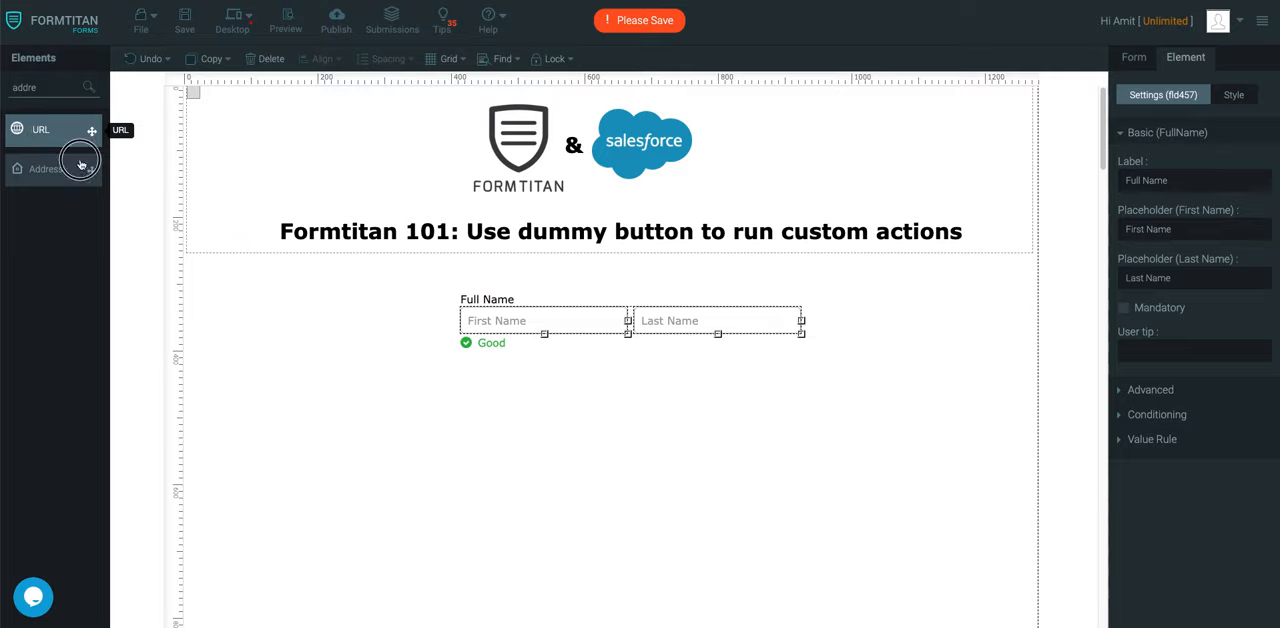
left_click_drag(40, 129, 617, 389)
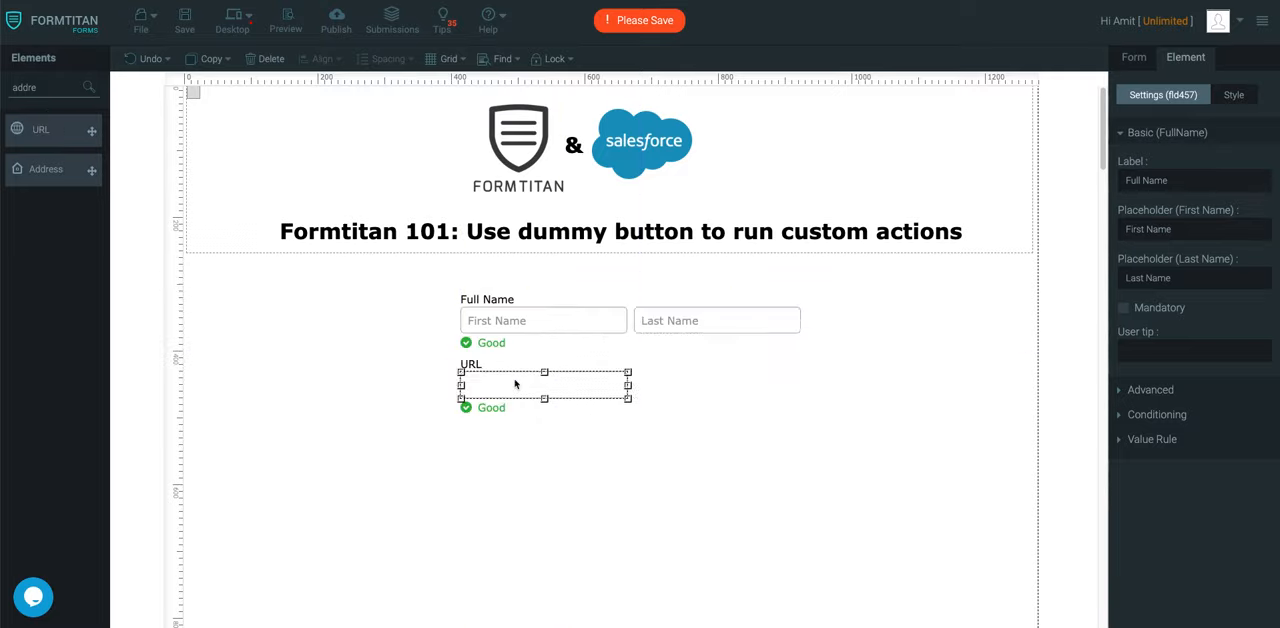
type("email")
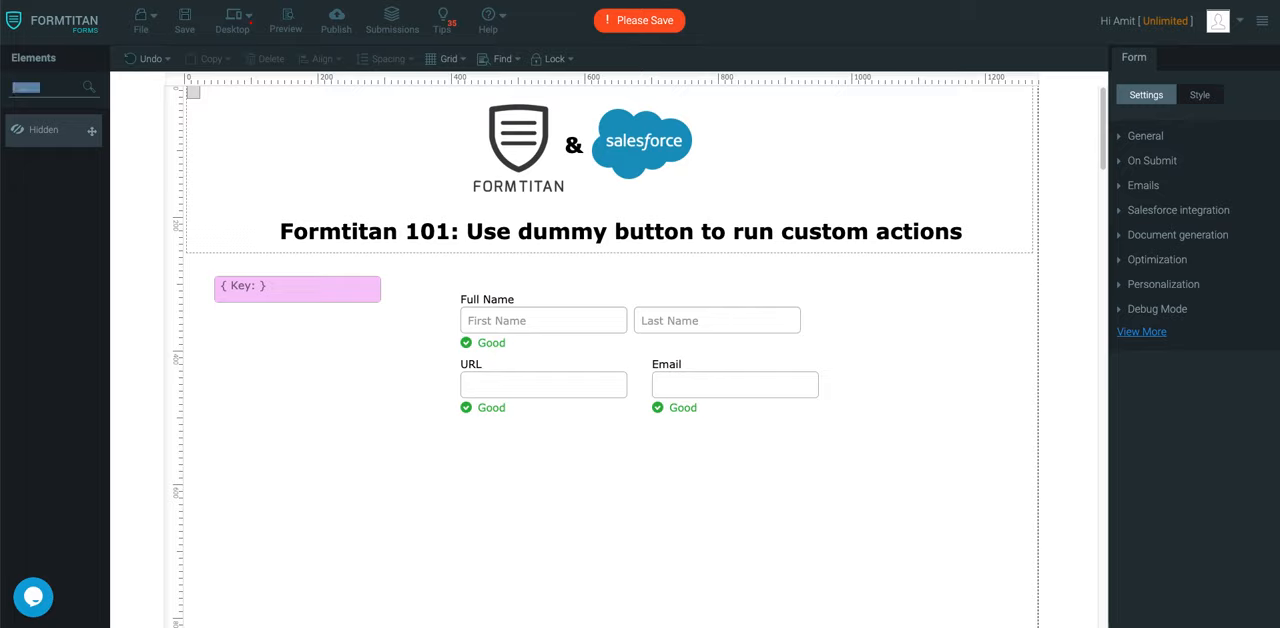
type("butt")
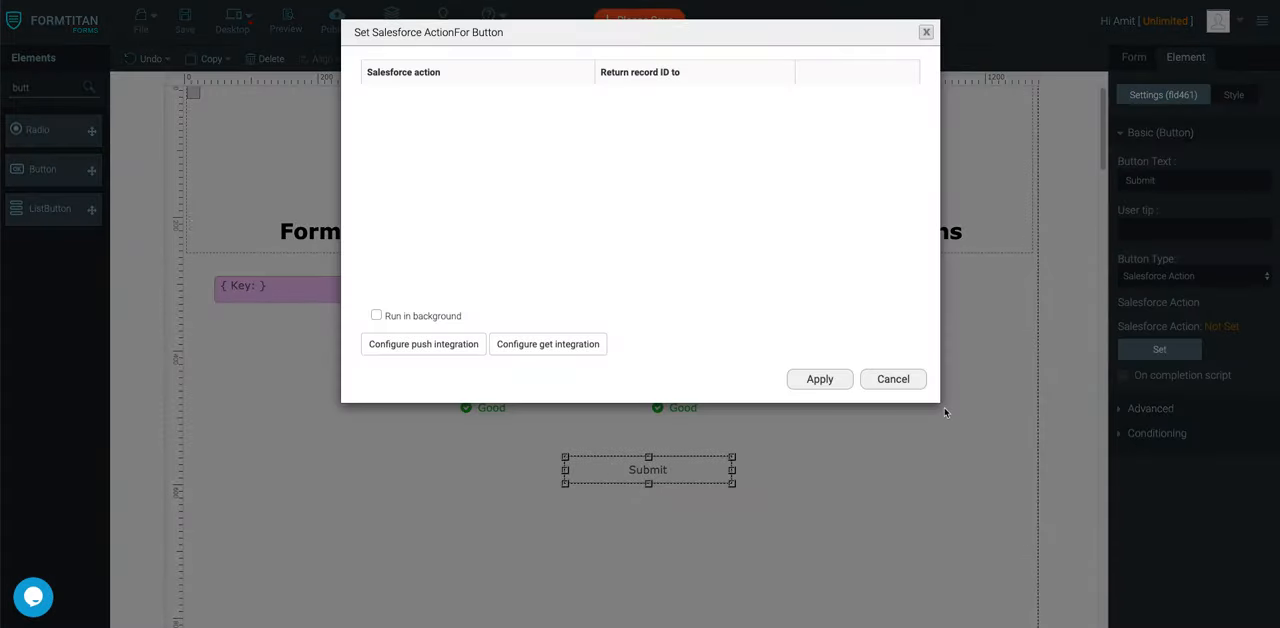
- Dismiss the Salesforce action dialog and move the second Submit button to the top right
left_click(892, 378)
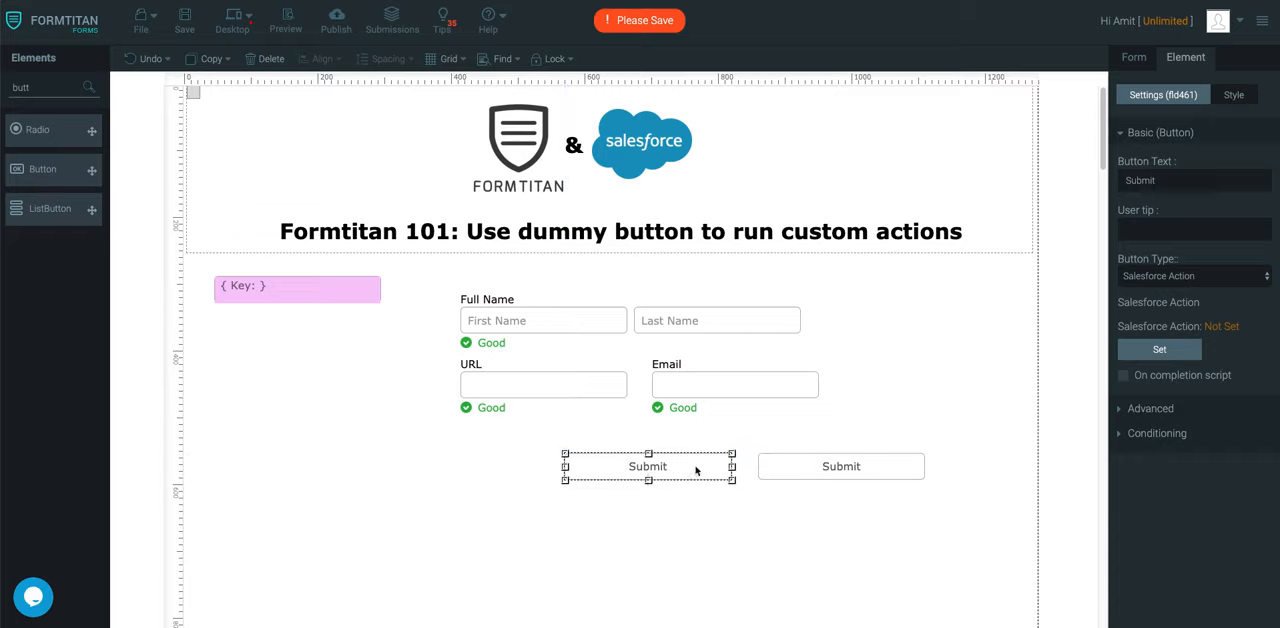
left_click(841, 466)
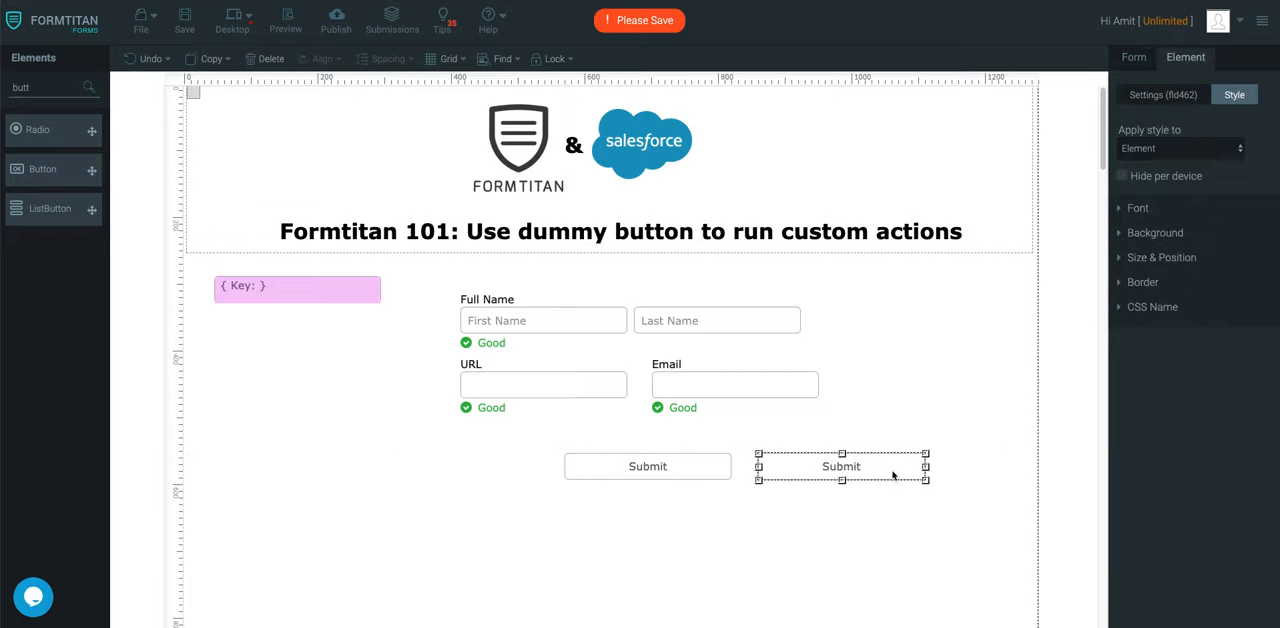
left_click_drag(841, 466, 913, 292)
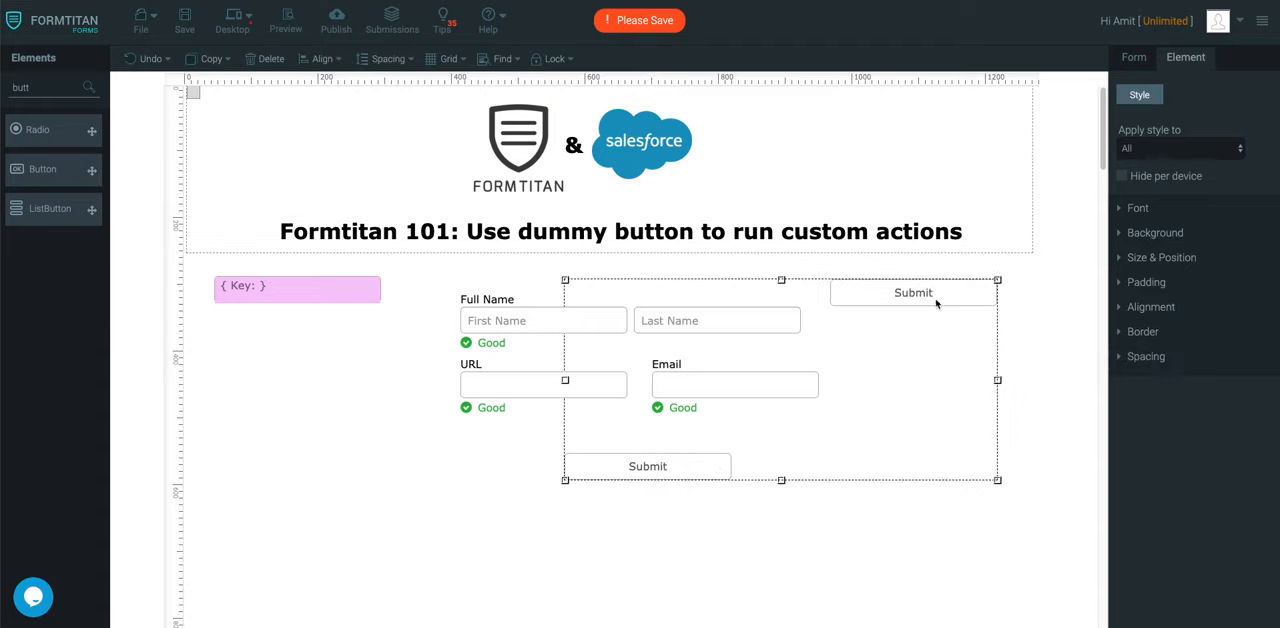
- Give both Submit buttons white font colour and a black background
left_click(1140, 207)
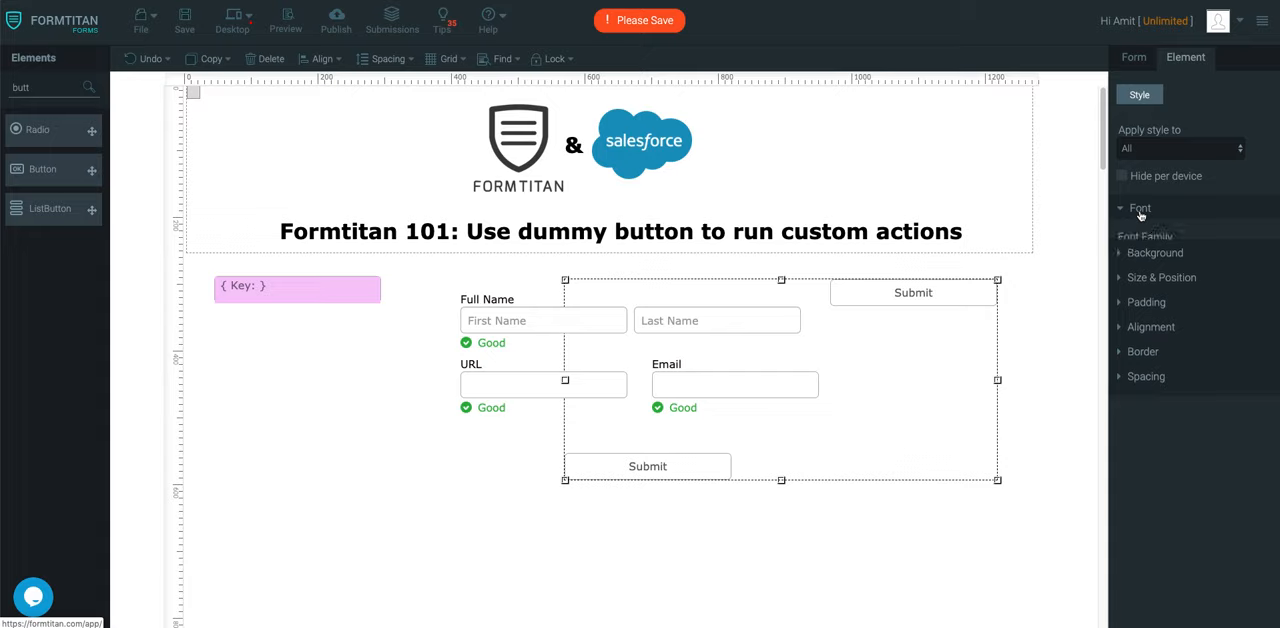
left_click(1140, 208)
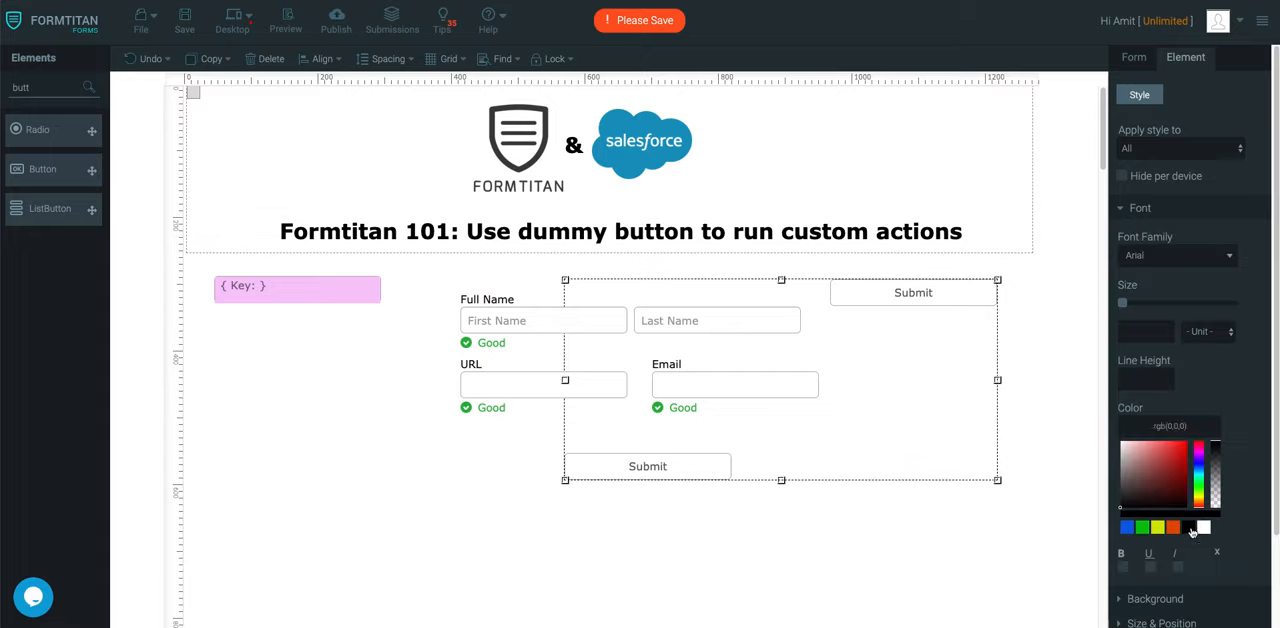
left_click(1204, 527)
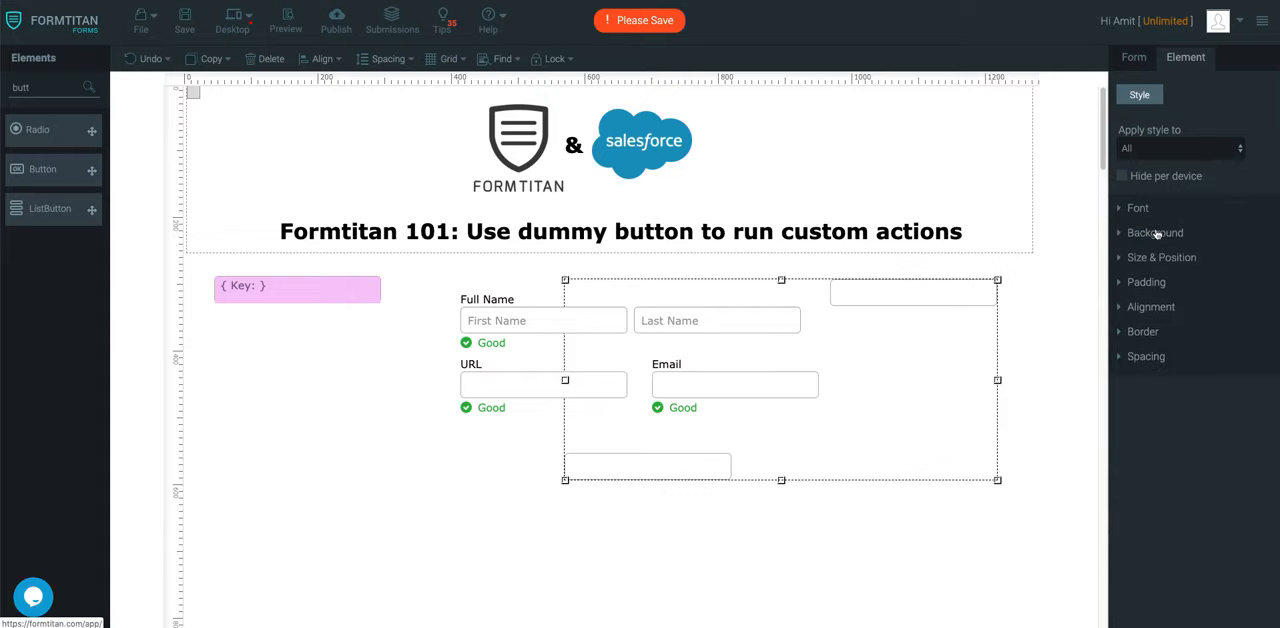
left_click(1155, 232)
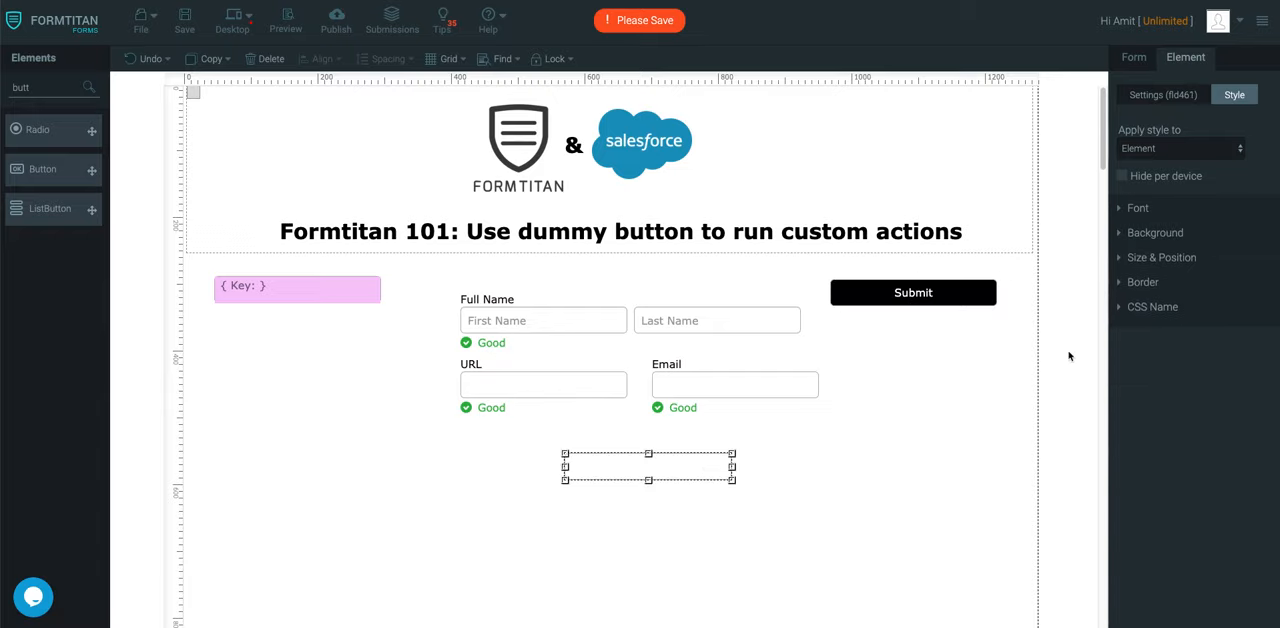
left_click(1157, 232)
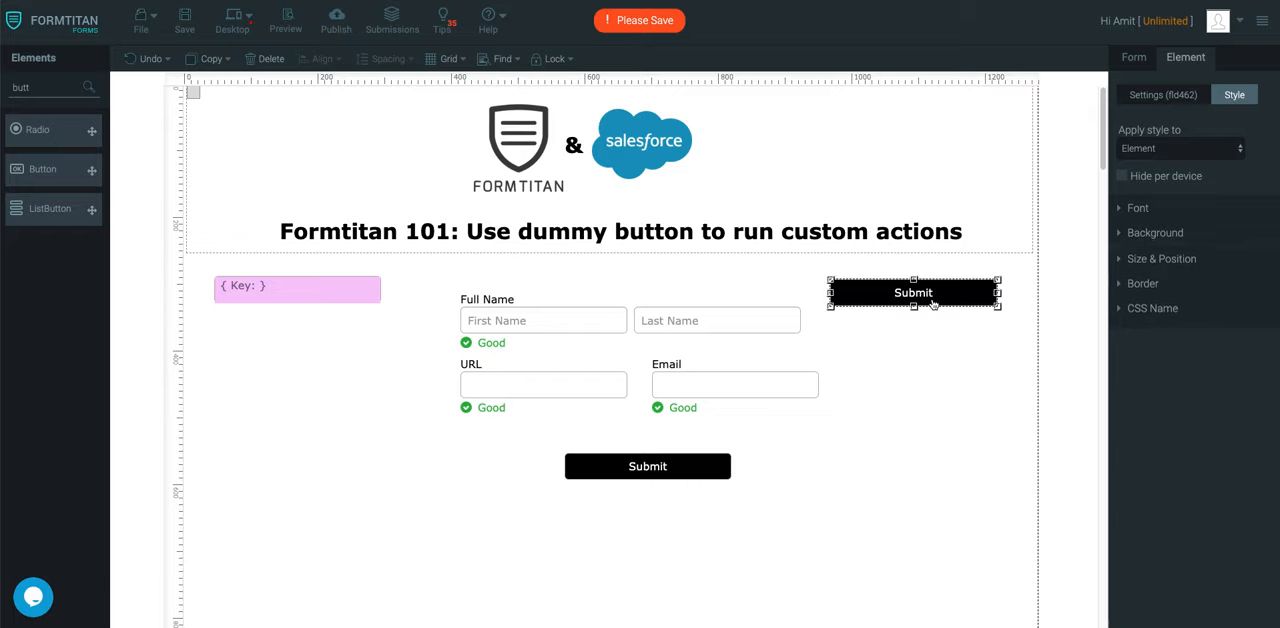
- Label the top-right button 'Dummy', set its Button Type to dummy, and save
double_click(912, 292)
type("Dummy")
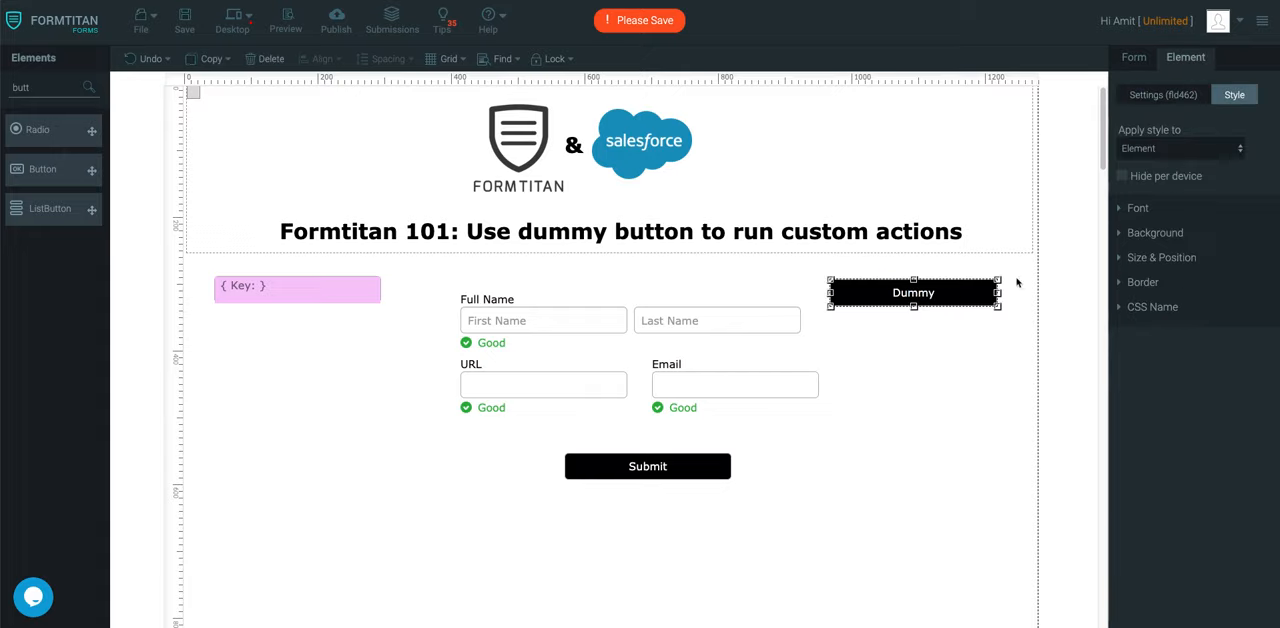
left_click(1162, 94)
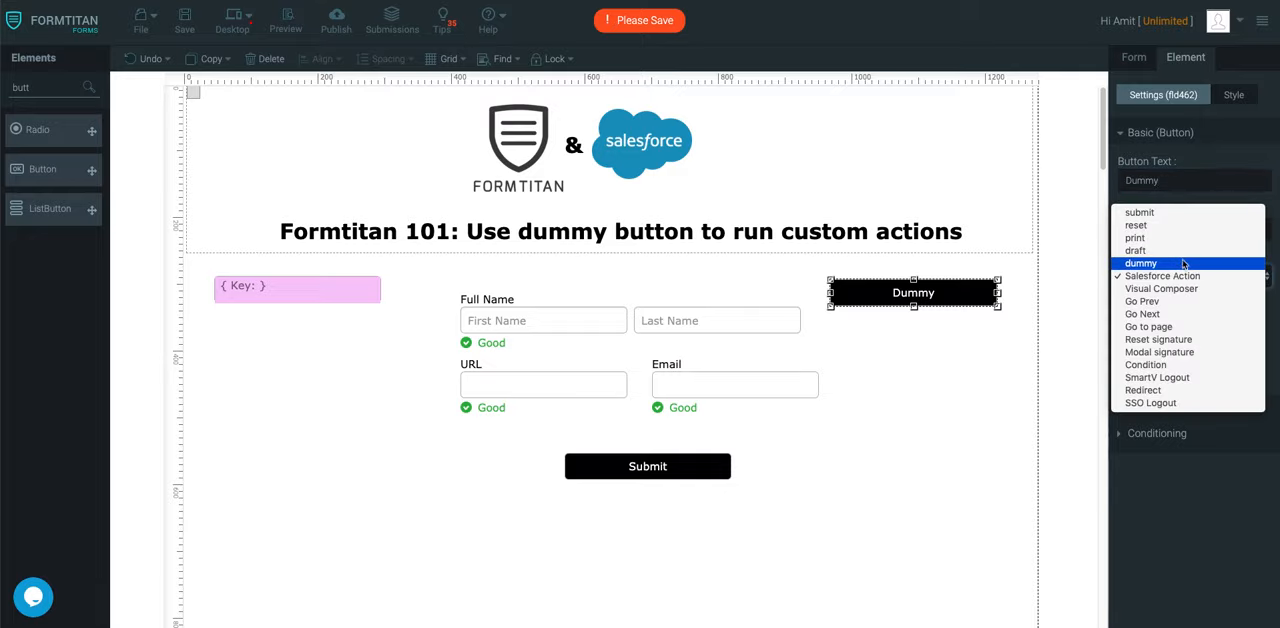
left_click(1141, 263)
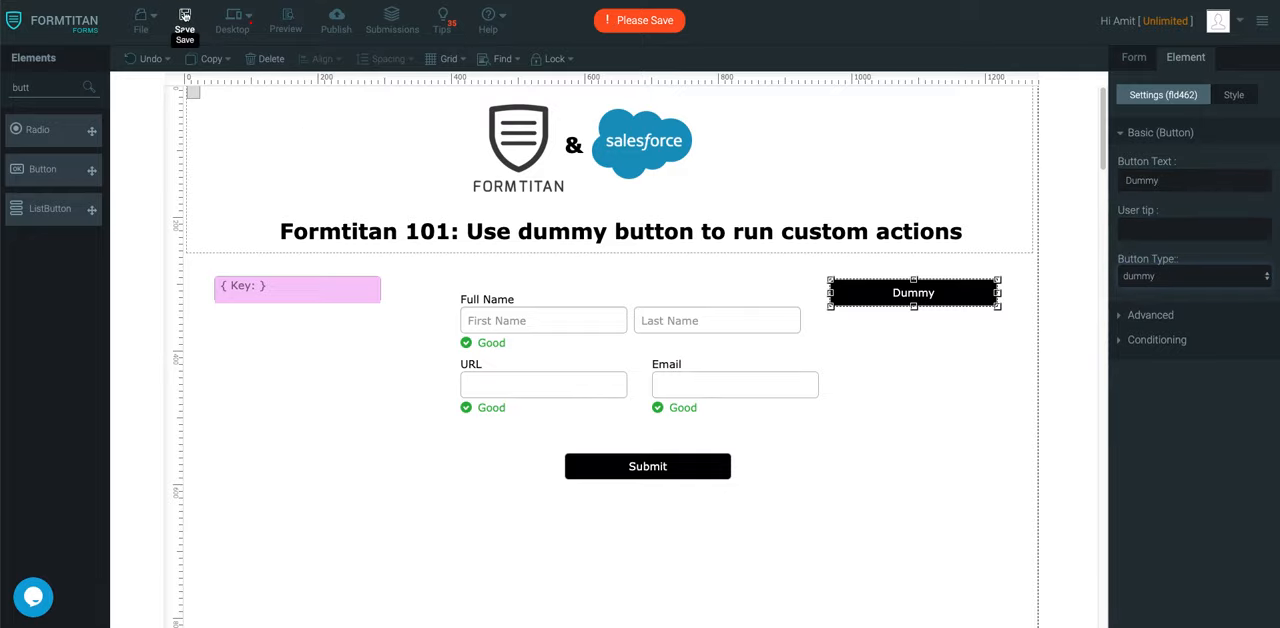
left_click(286, 18)
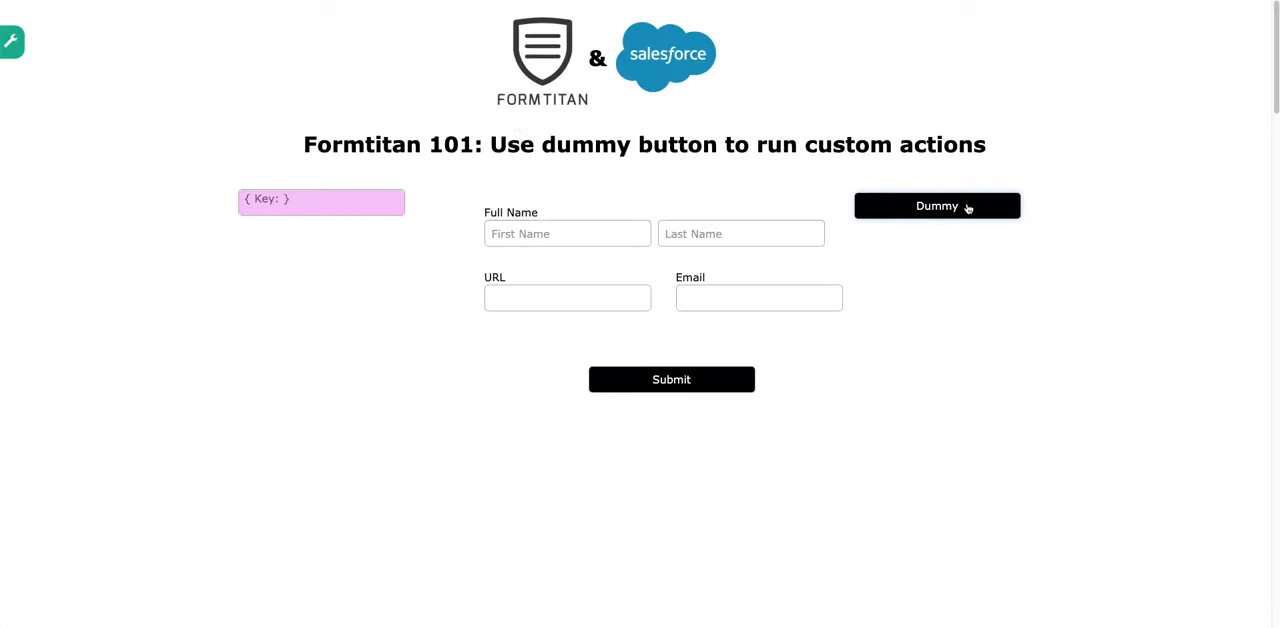
mouse_move(996, 205)
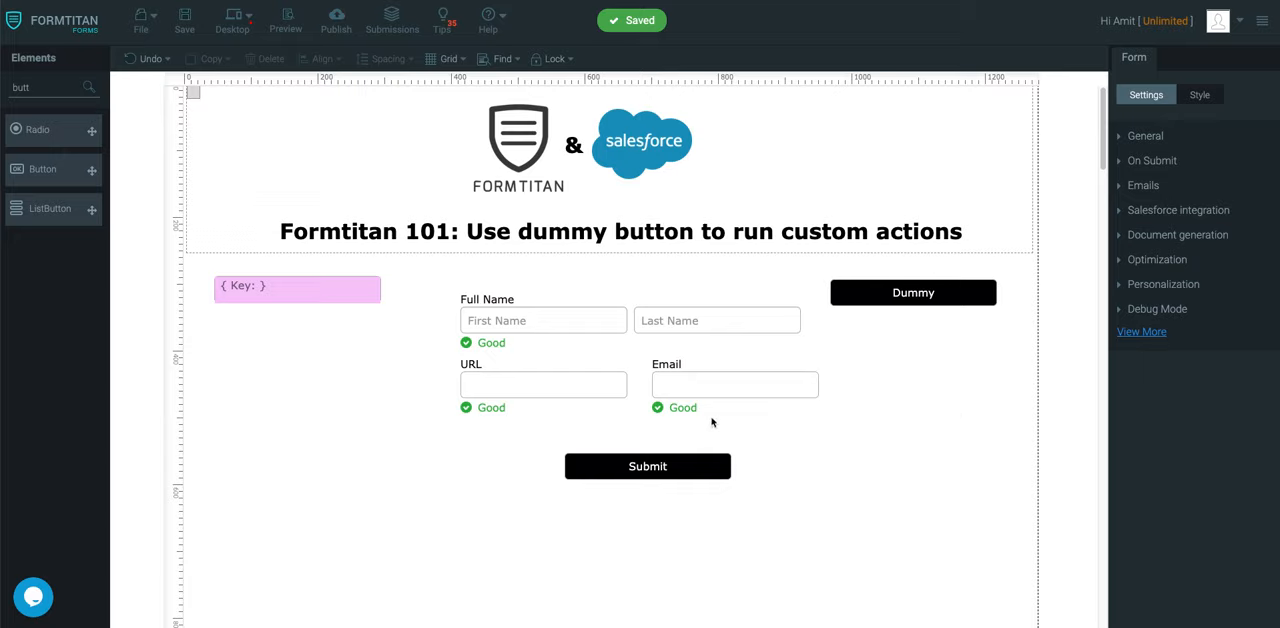
- Leave the preview and return to the form editor canvas
left_click(734, 384)
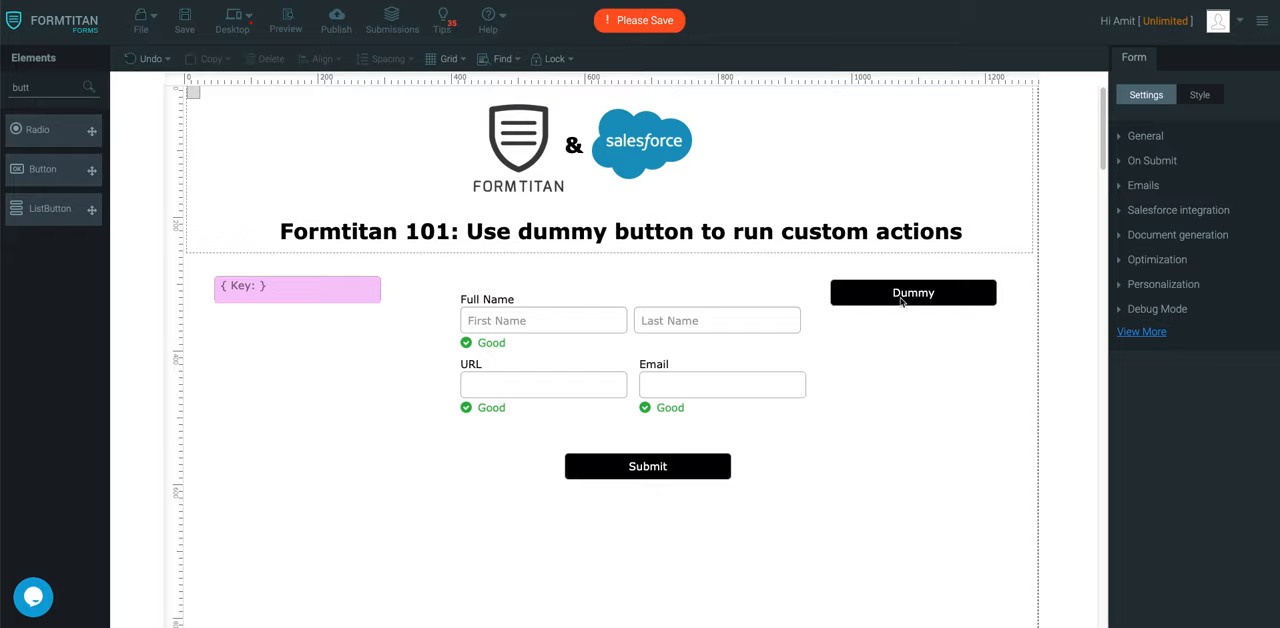
- Add a Dummy on-click action setting Key (fld460) to 'Dummy button clicked!' and apply
left_click(912, 292)
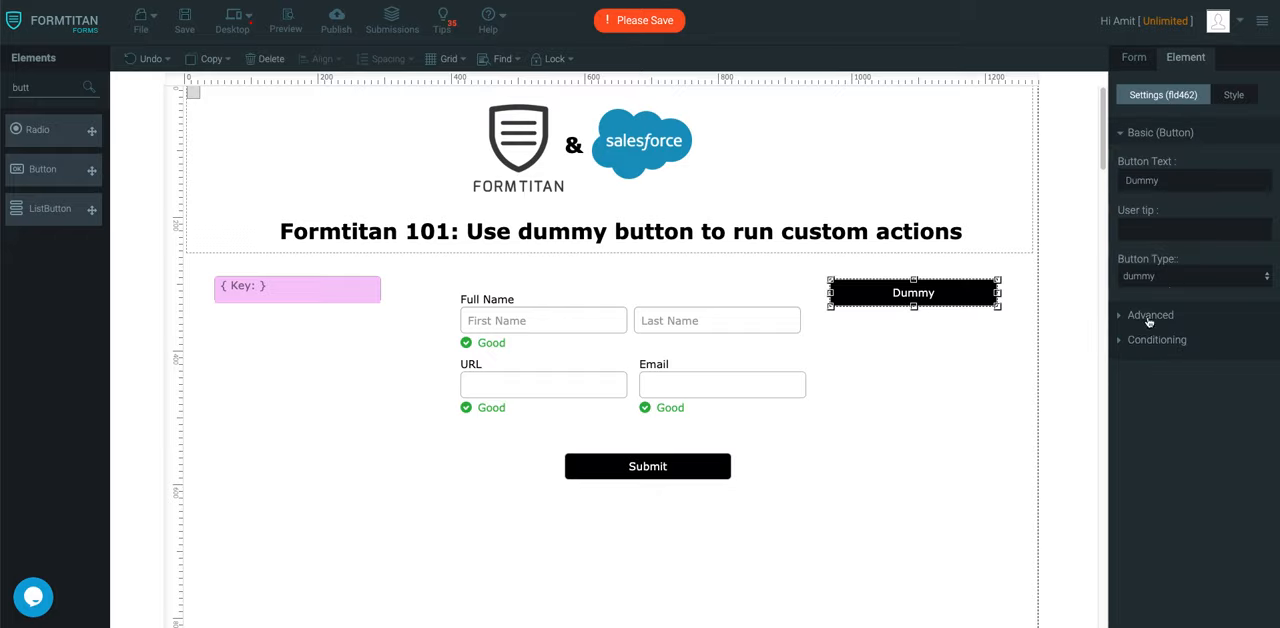
left_click(1150, 315)
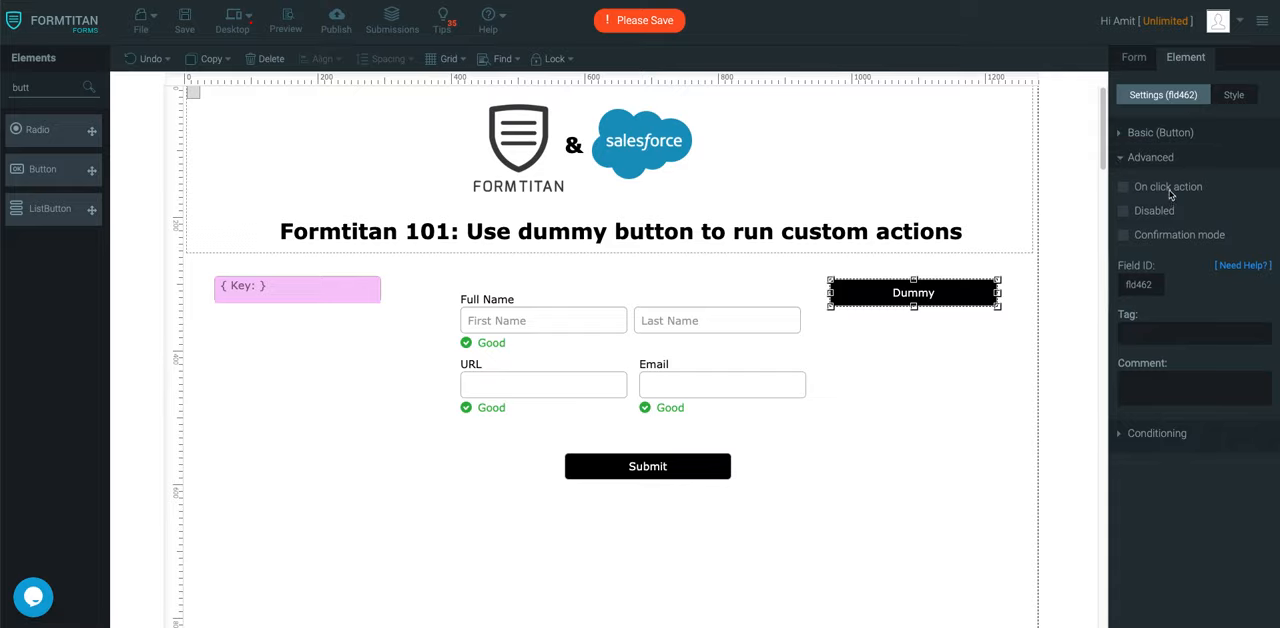
left_click(1123, 186)
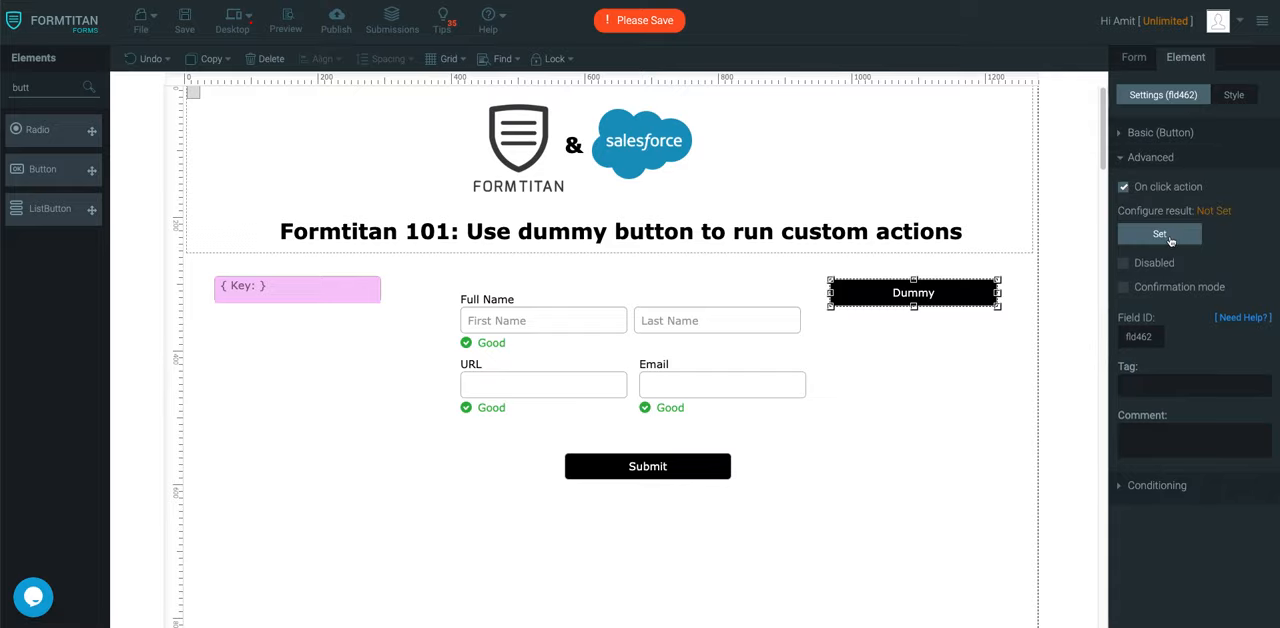
left_click(1159, 233)
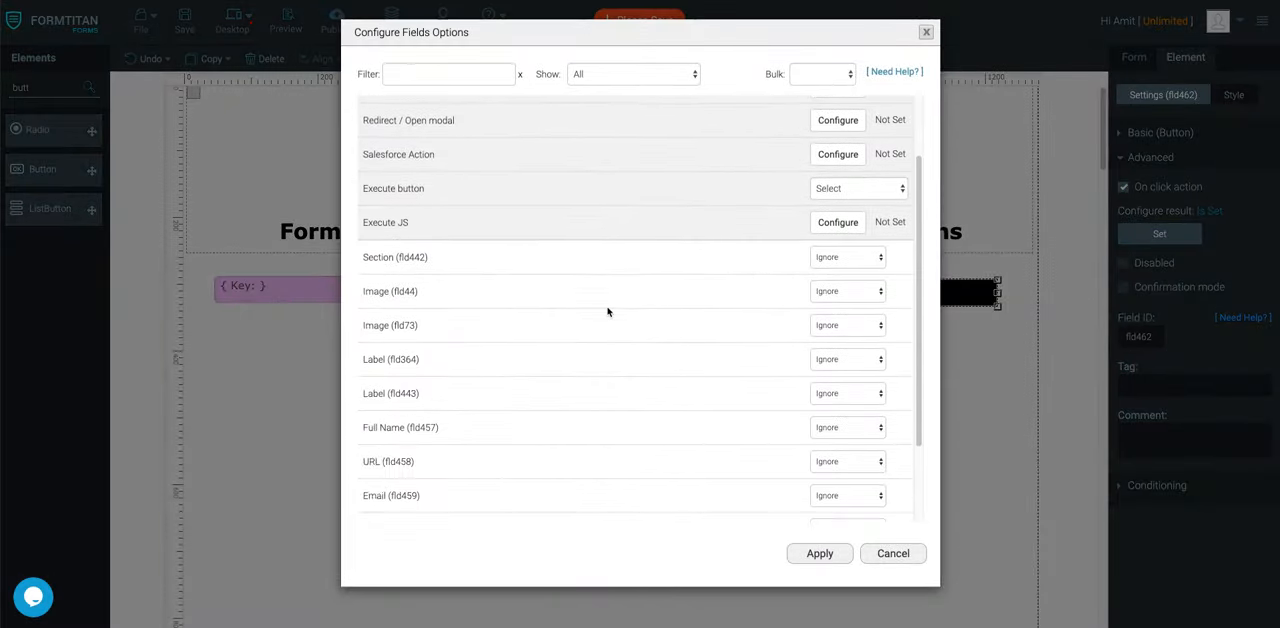
scroll("down", 3)
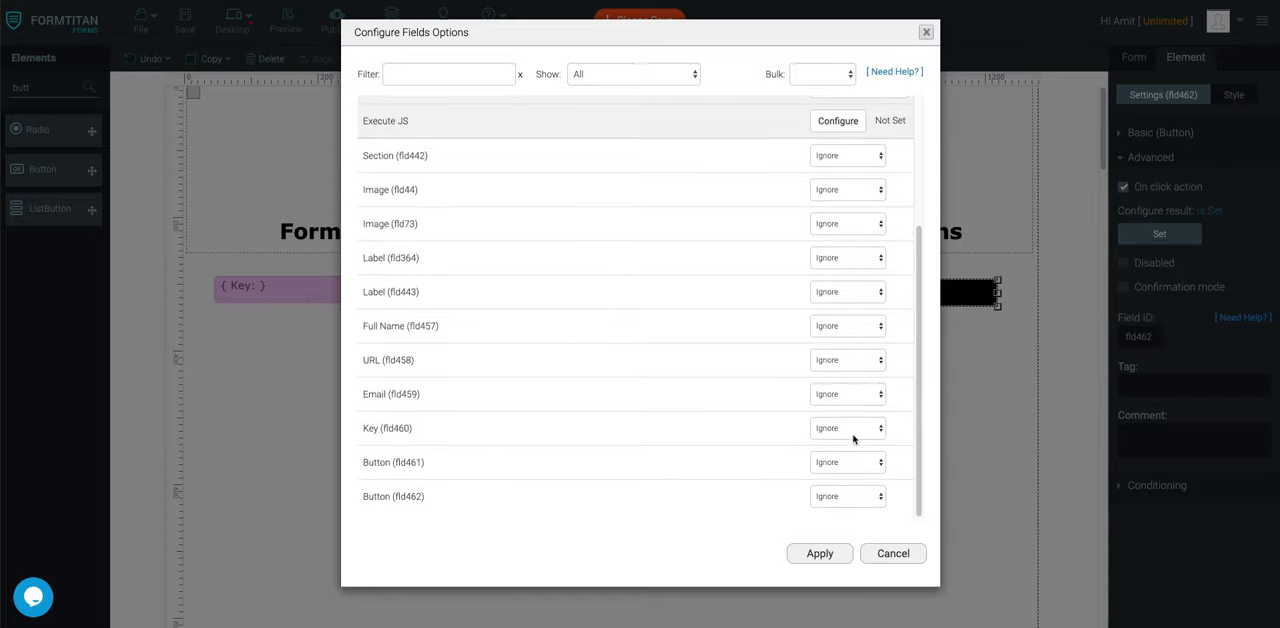
left_click(847, 428)
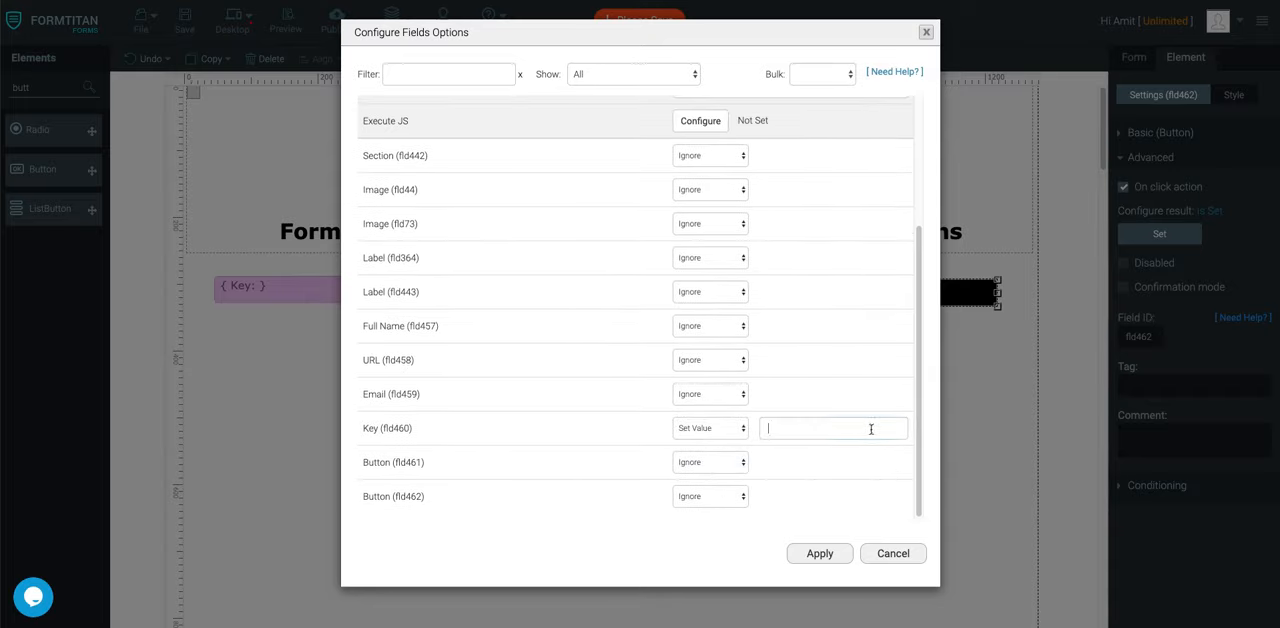
type("Dummy button")
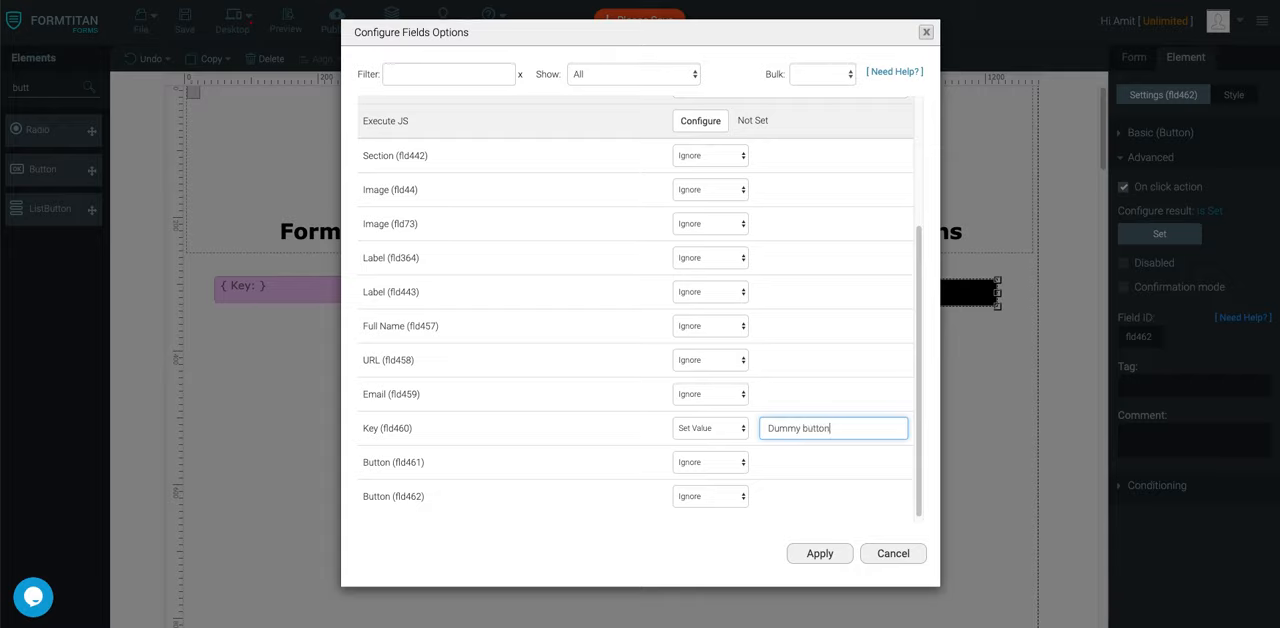
type("clicked!")
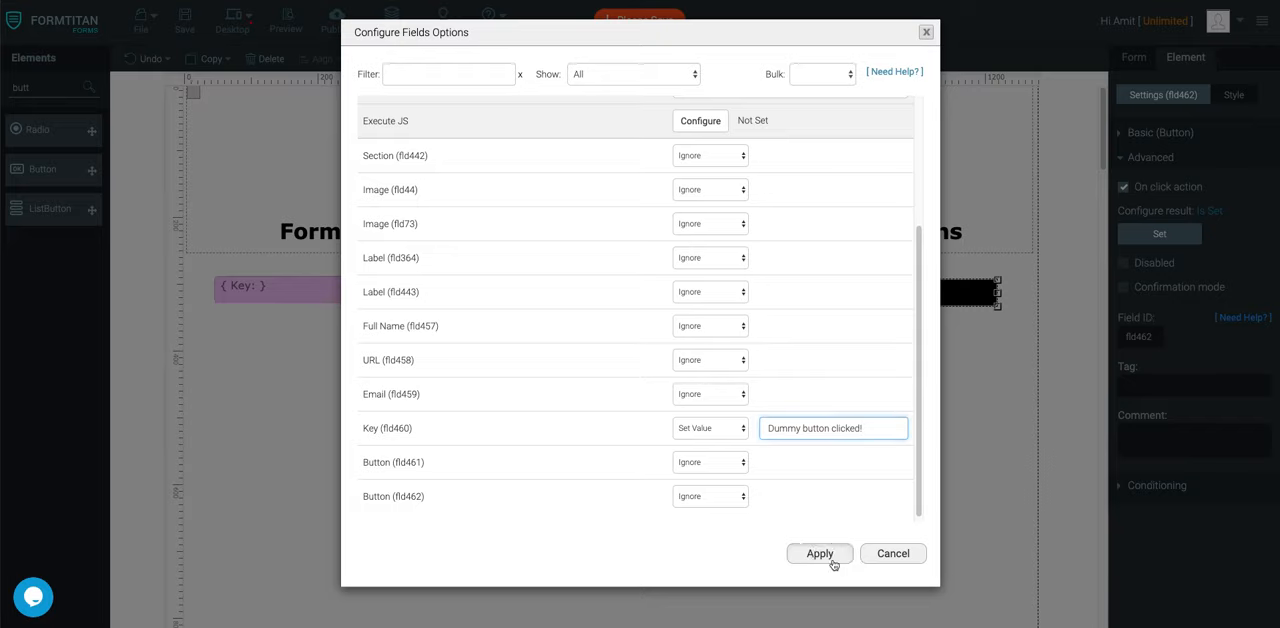
left_click(819, 553)
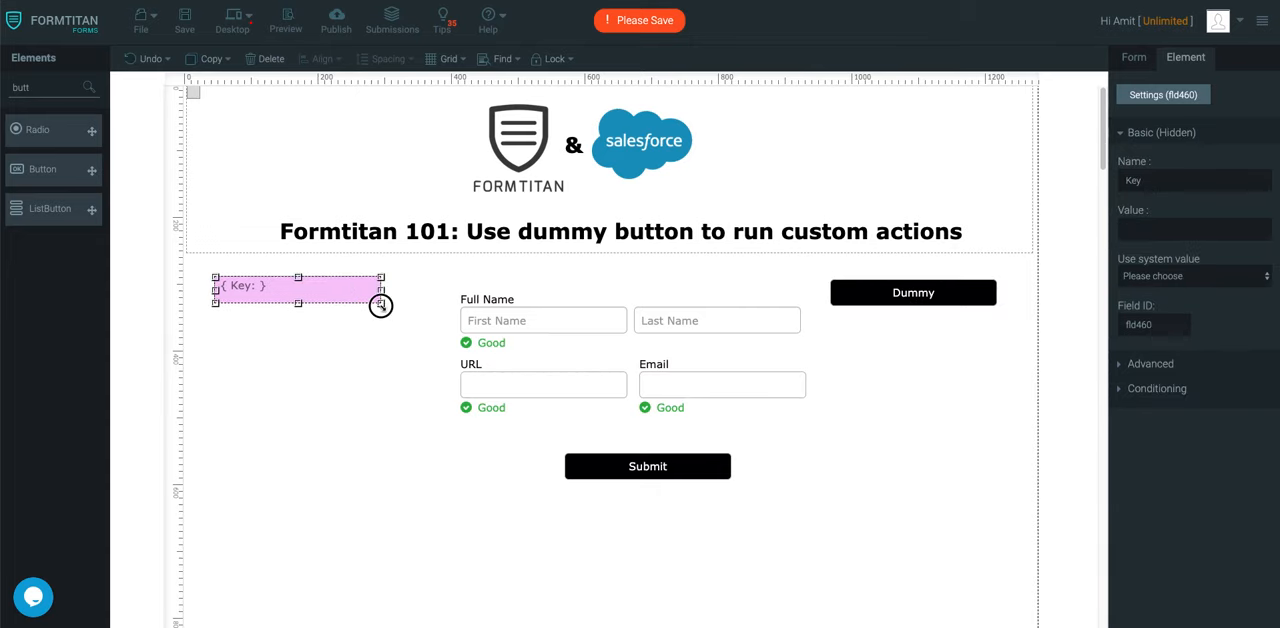
- Enlarge the Key field, then preview the form and test the Dummy button
left_click_drag(380, 305, 418, 434)
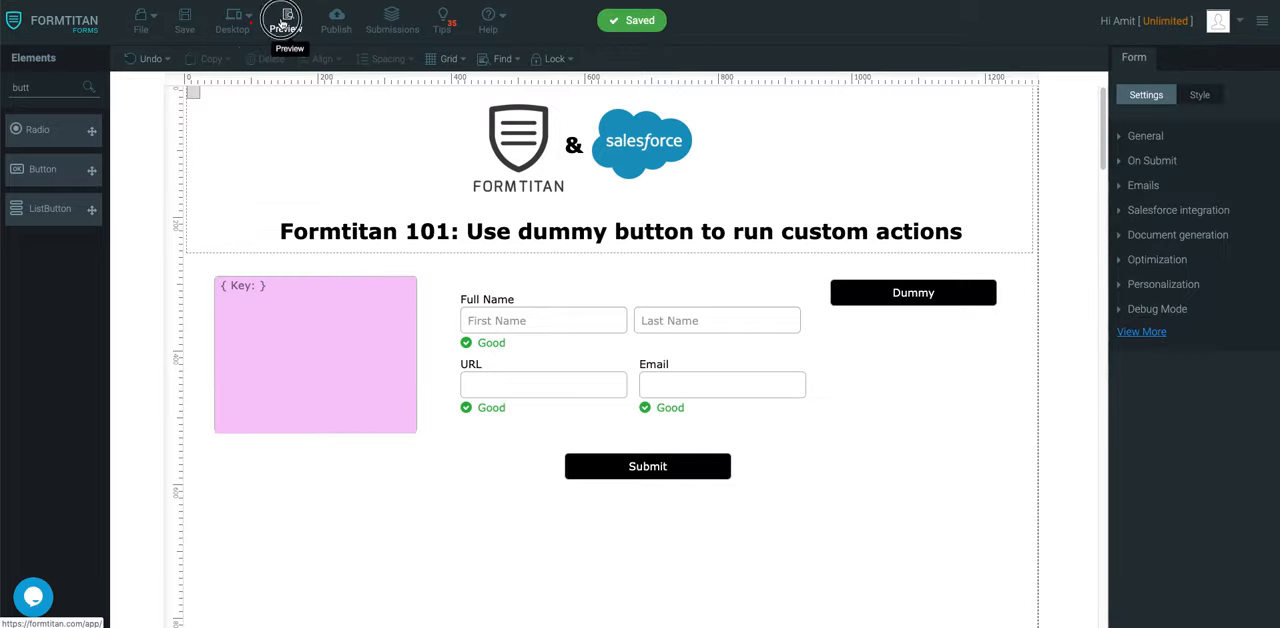
left_click(283, 18)
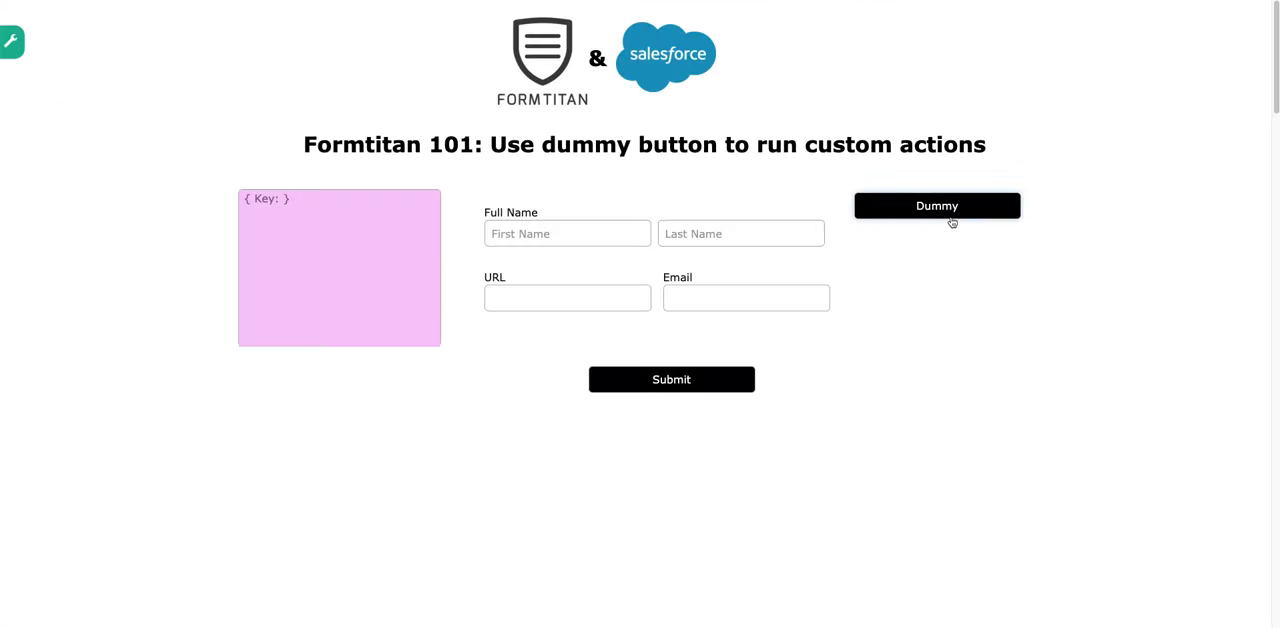
left_click(936, 205)
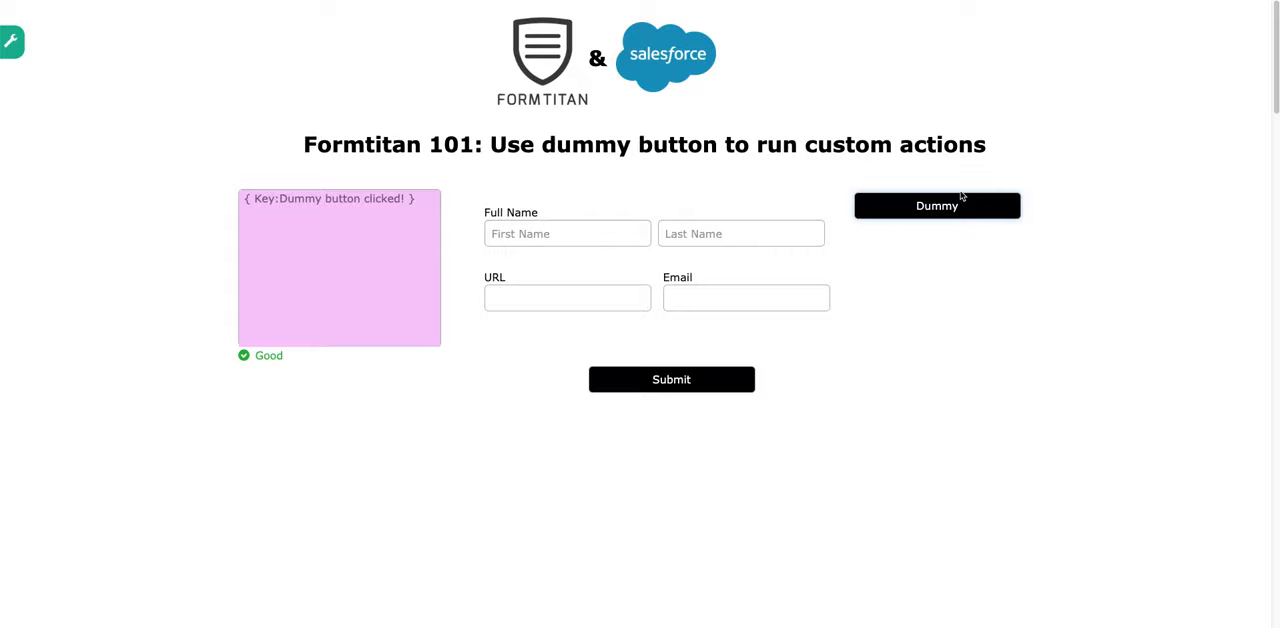
mouse_move(937, 206)
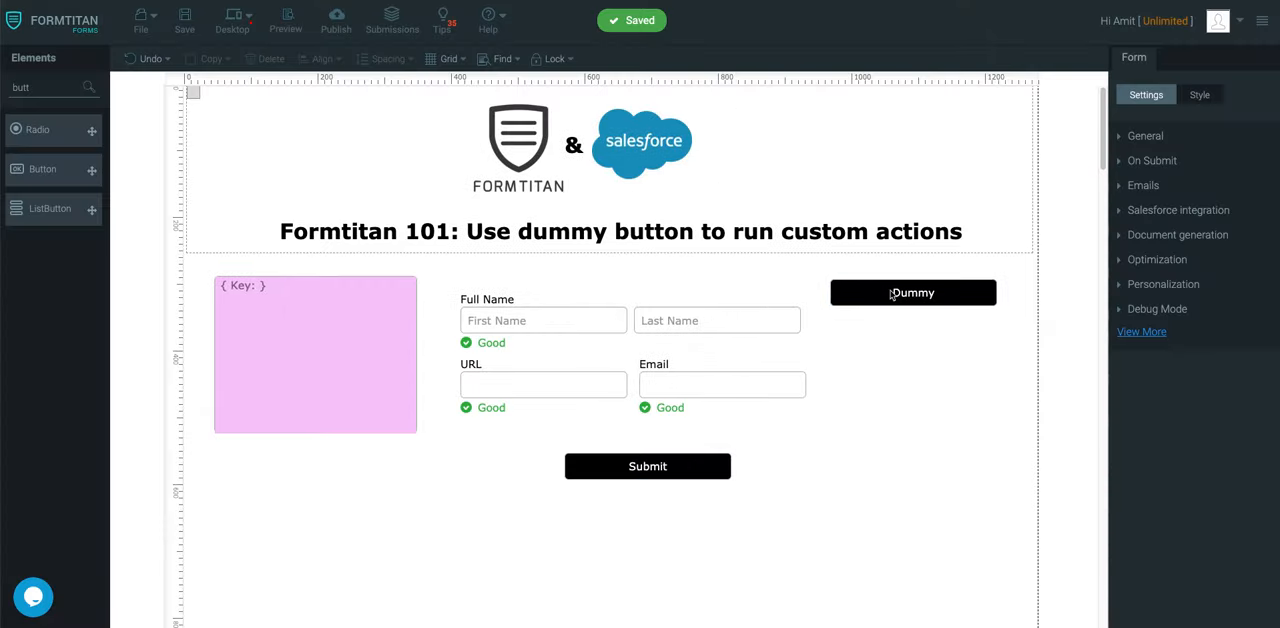
- Try Set Value From on Full Name, discard it, and start retyping the Dummy label
left_click(912, 292)
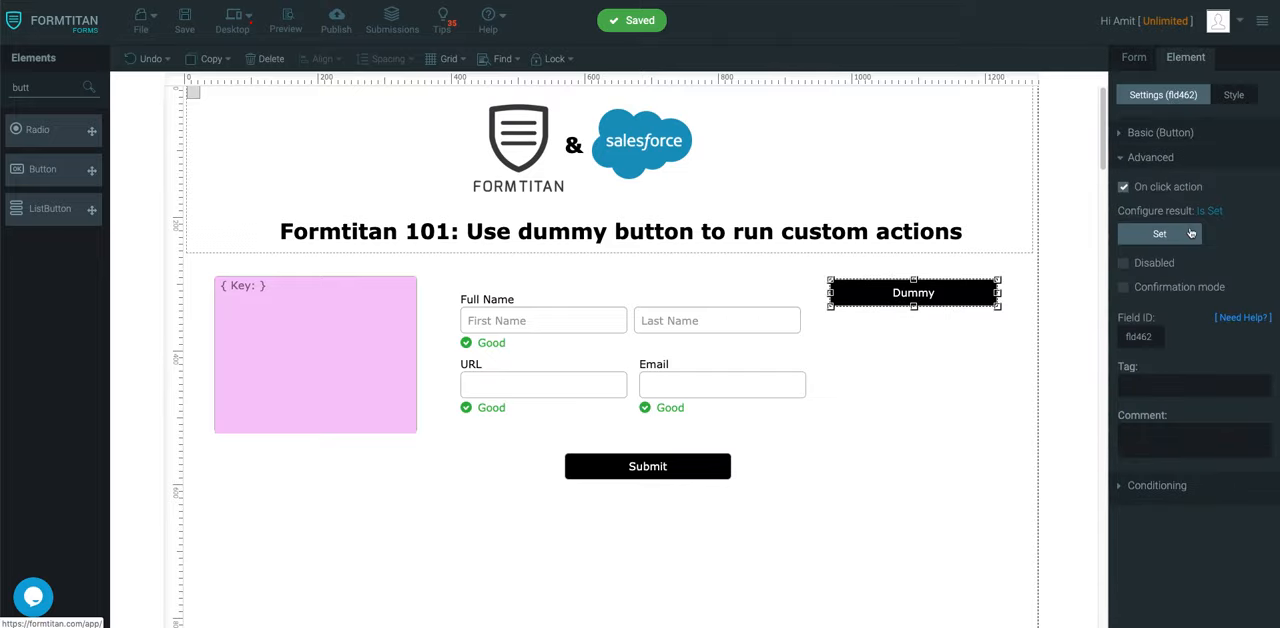
left_click(1159, 233)
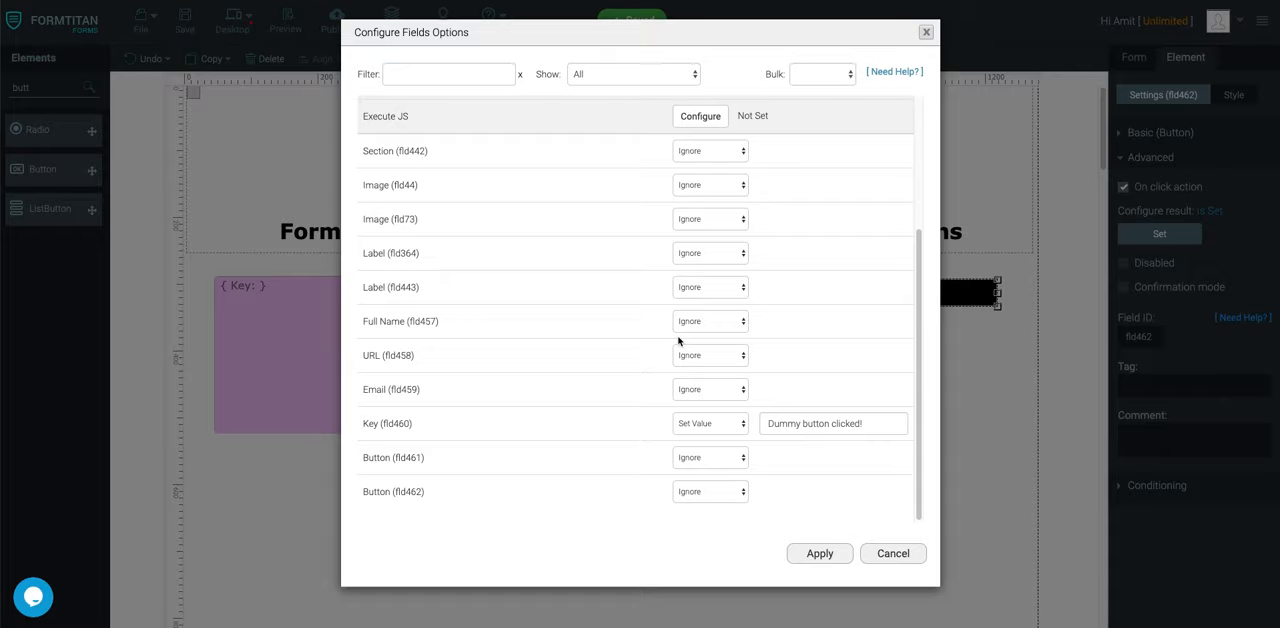
left_click(710, 321)
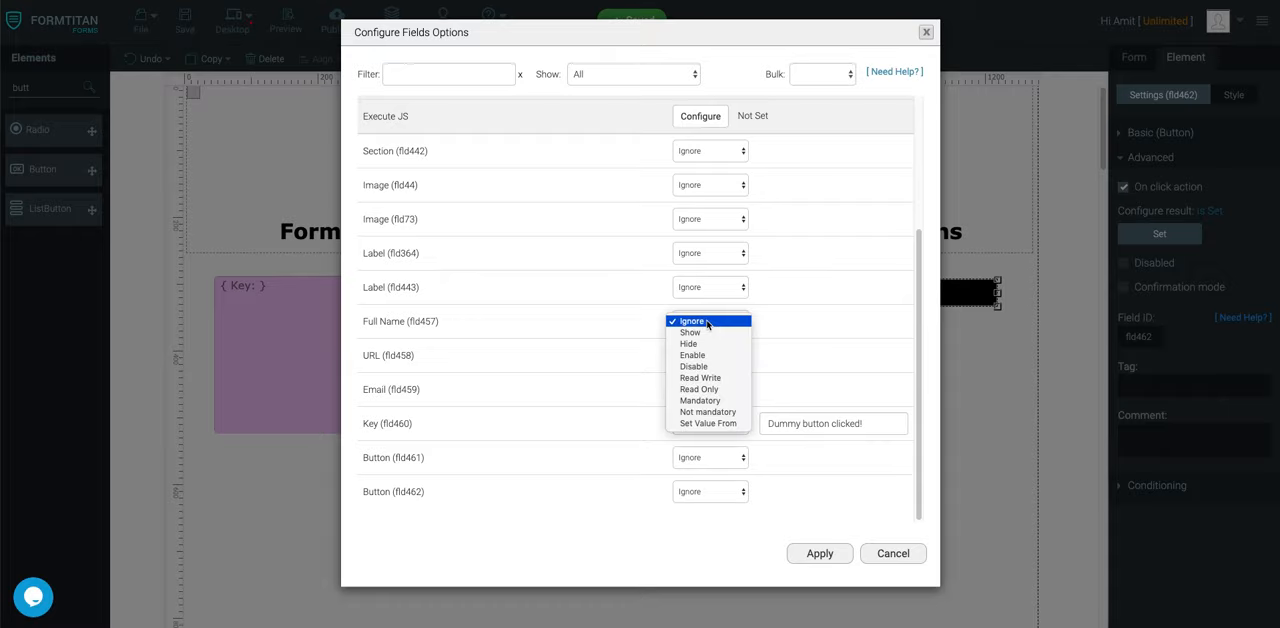
mouse_move(690, 332)
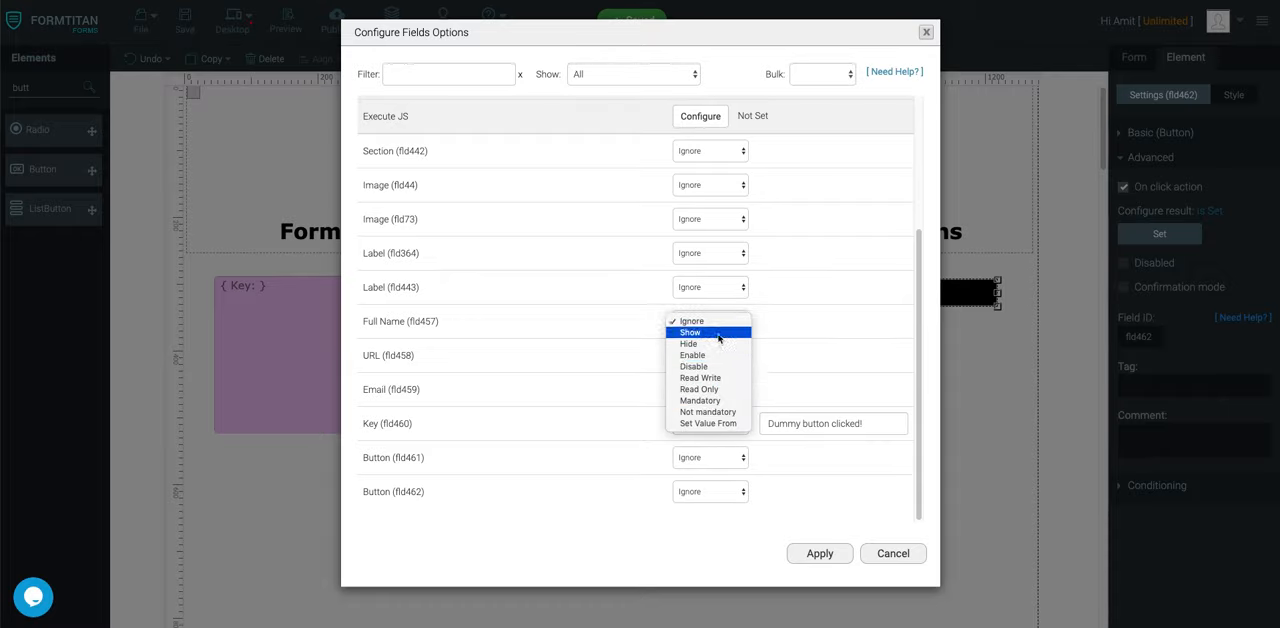
mouse_move(799, 324)
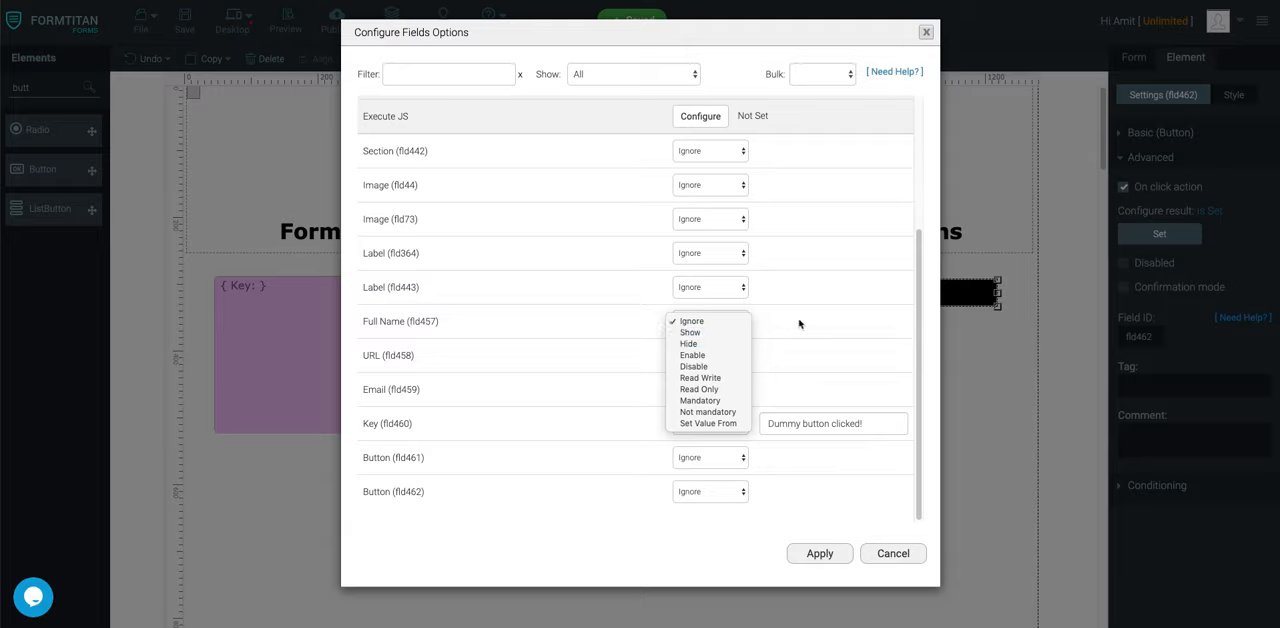
left_click(707, 423)
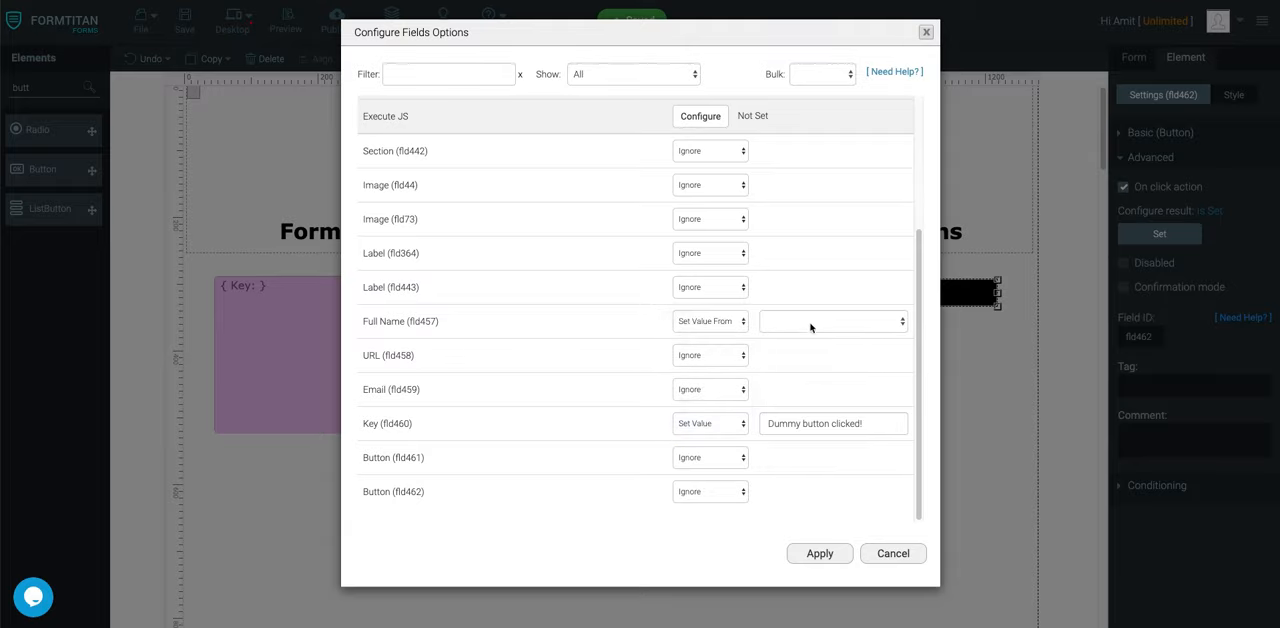
left_click(833, 321)
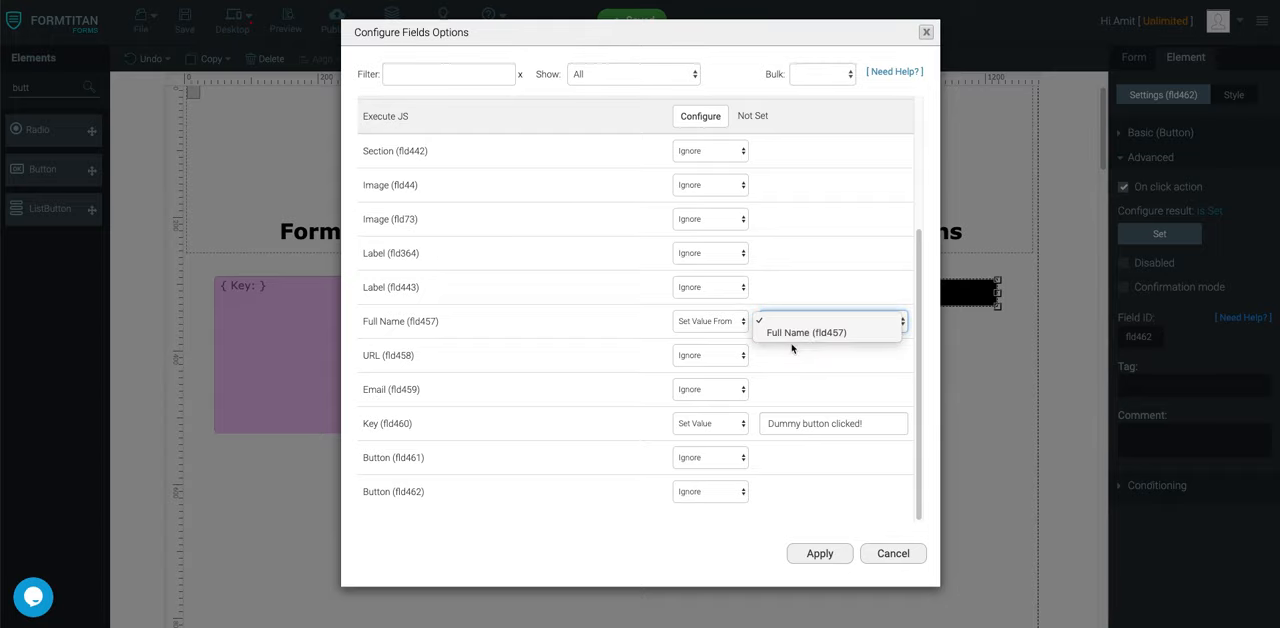
left_click(710, 321)
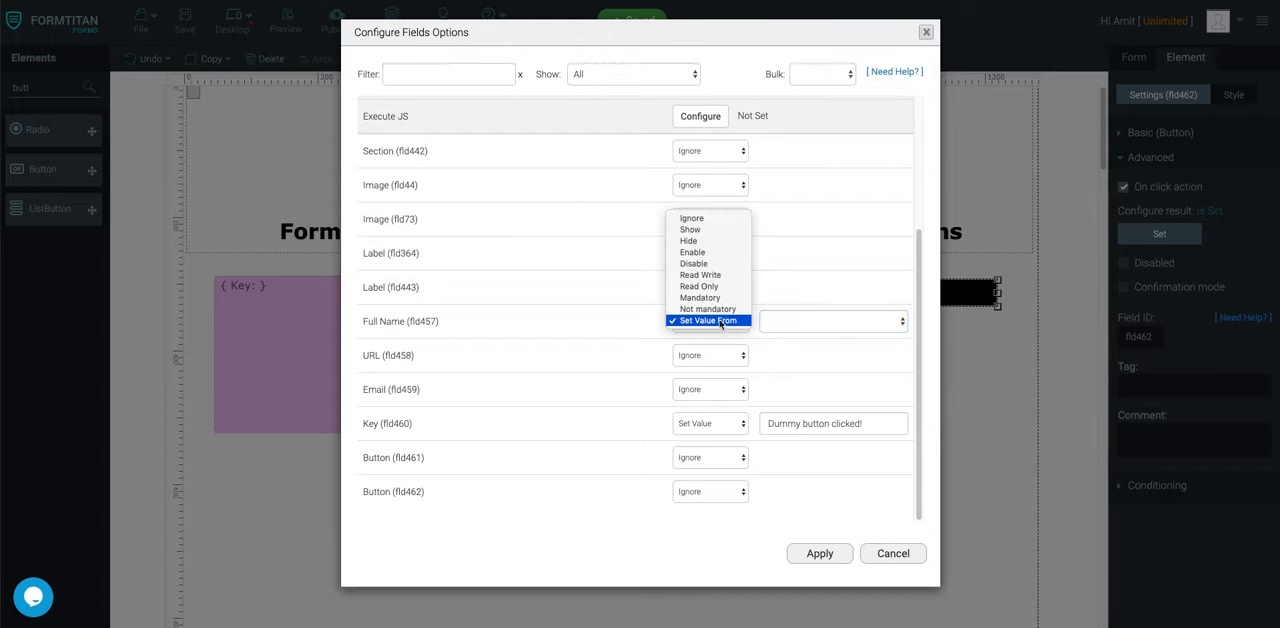
mouse_move(689, 240)
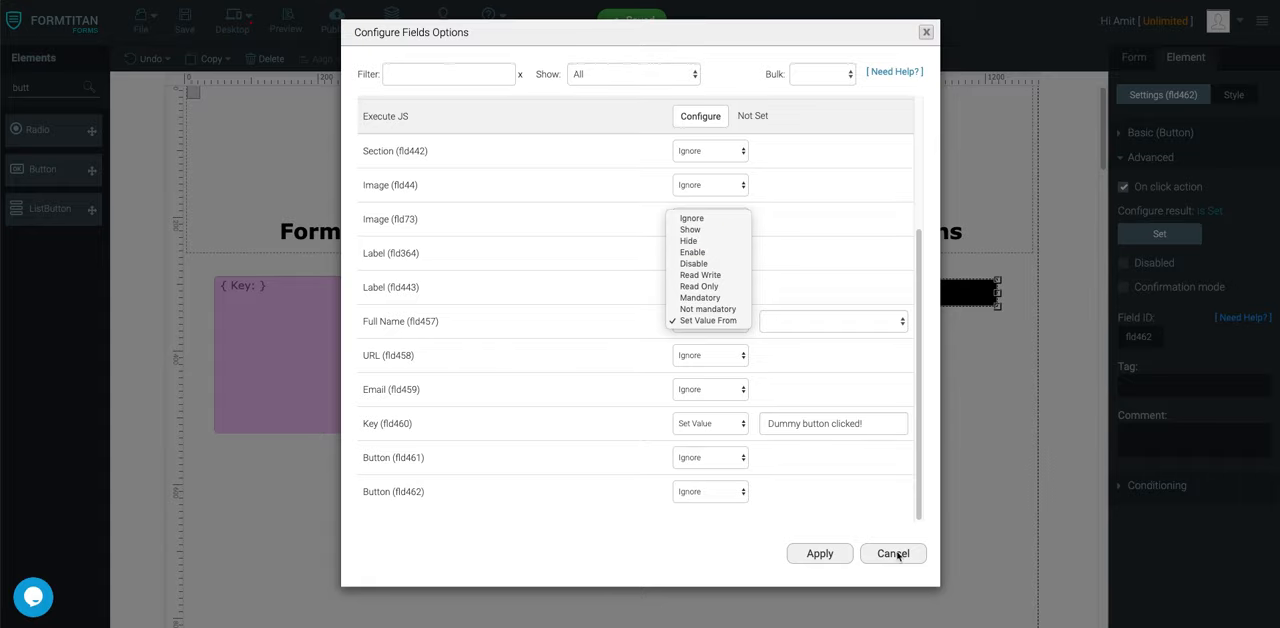
left_click(891, 553)
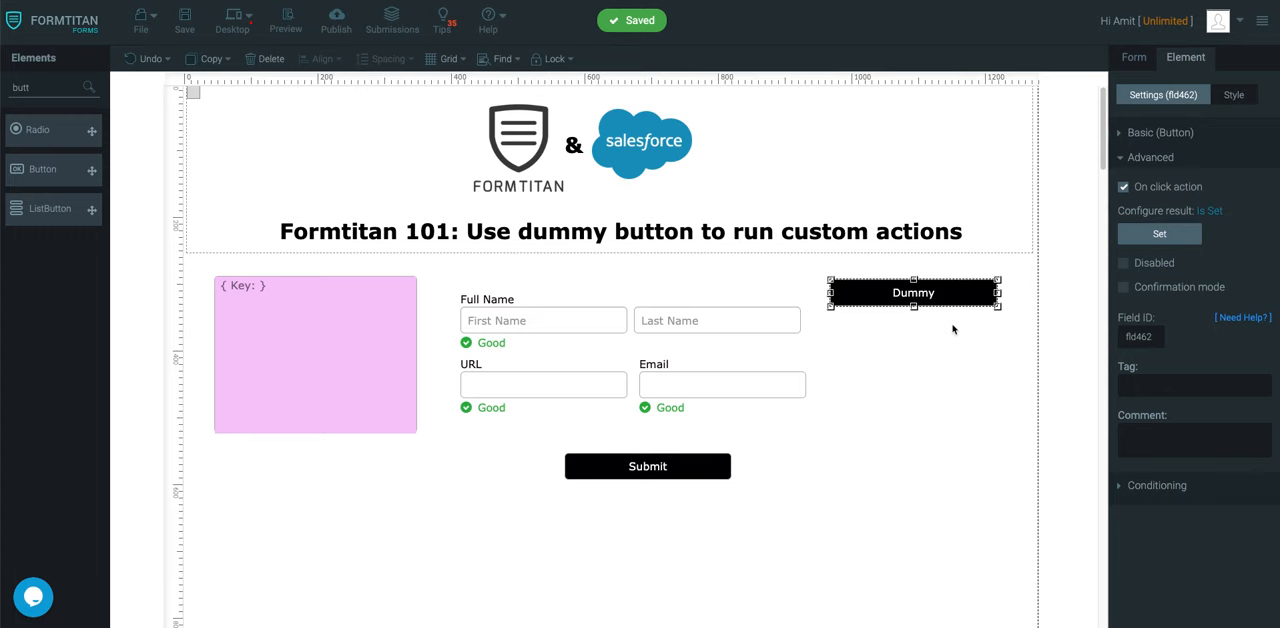
double_click(912, 292)
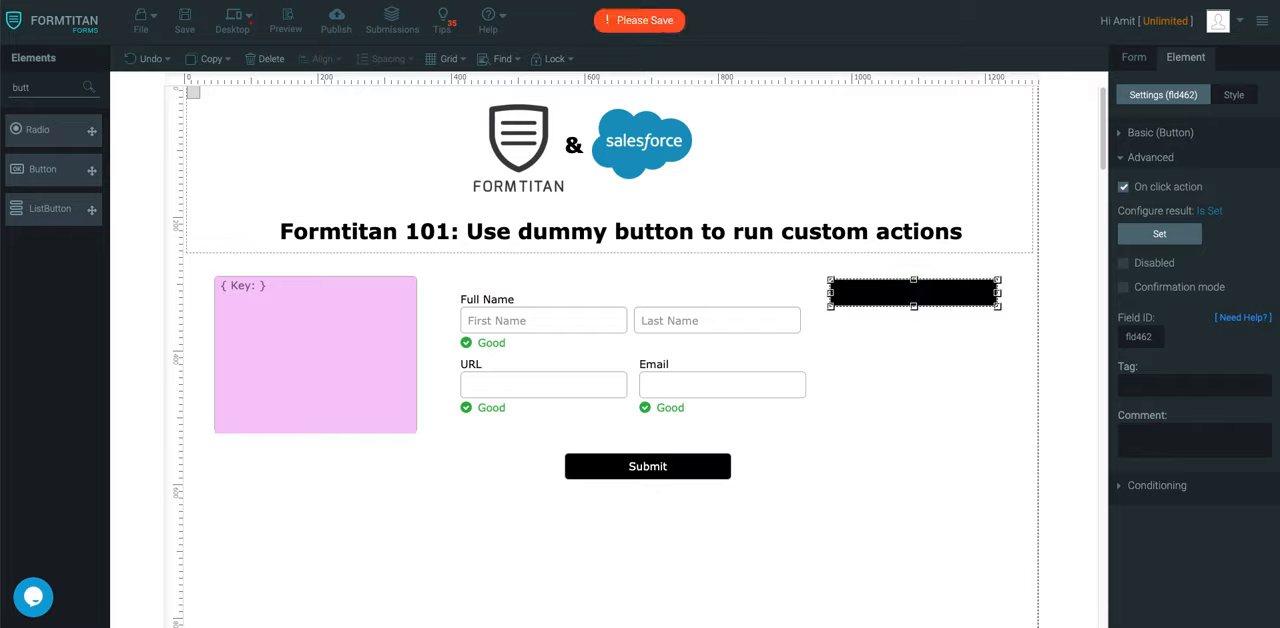
type("H")
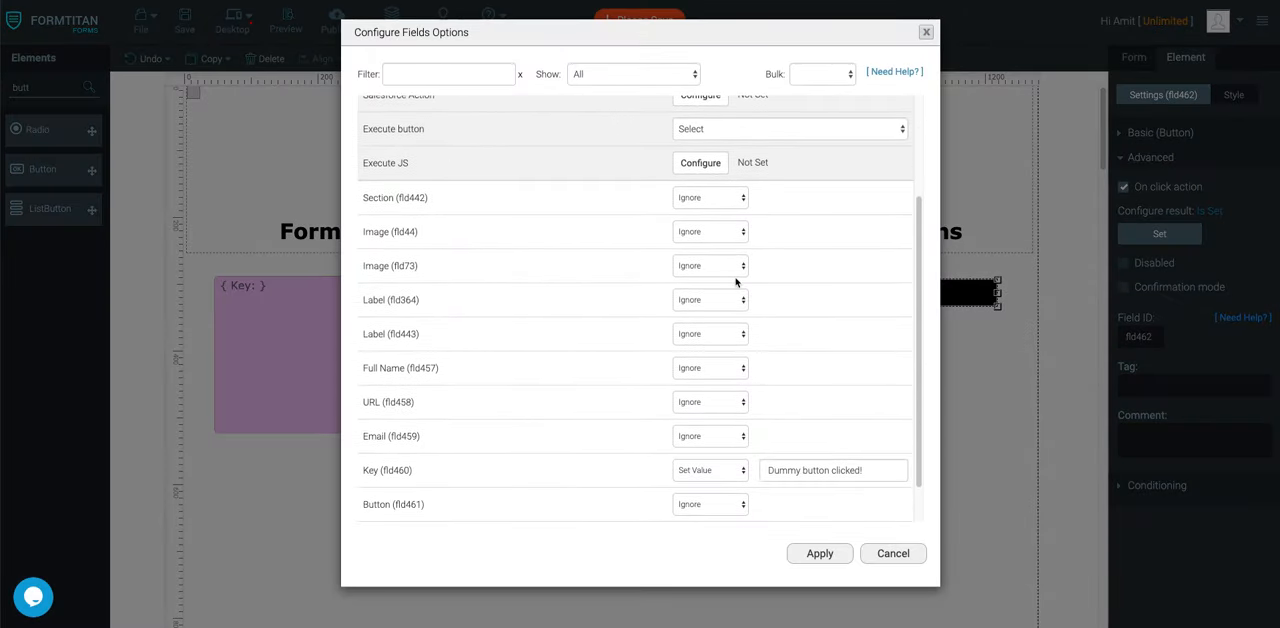
- Set URL (fld458) to Hide on click, apply, and test Hide URL in preview
left_click(710, 401)
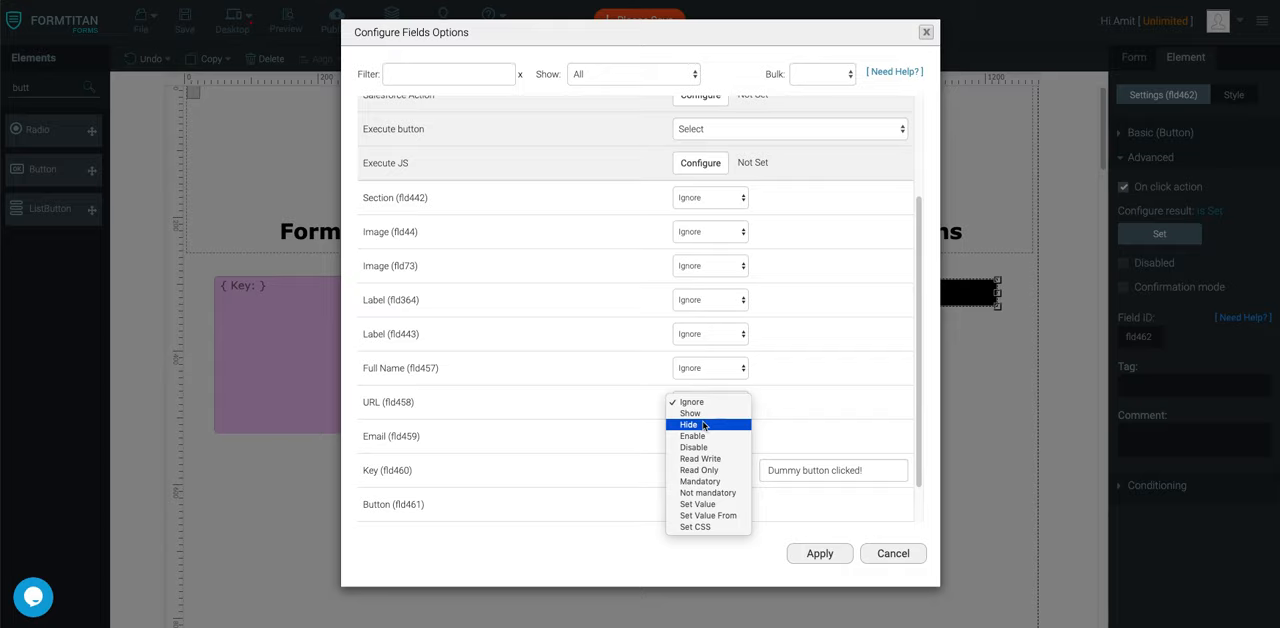
left_click(689, 424)
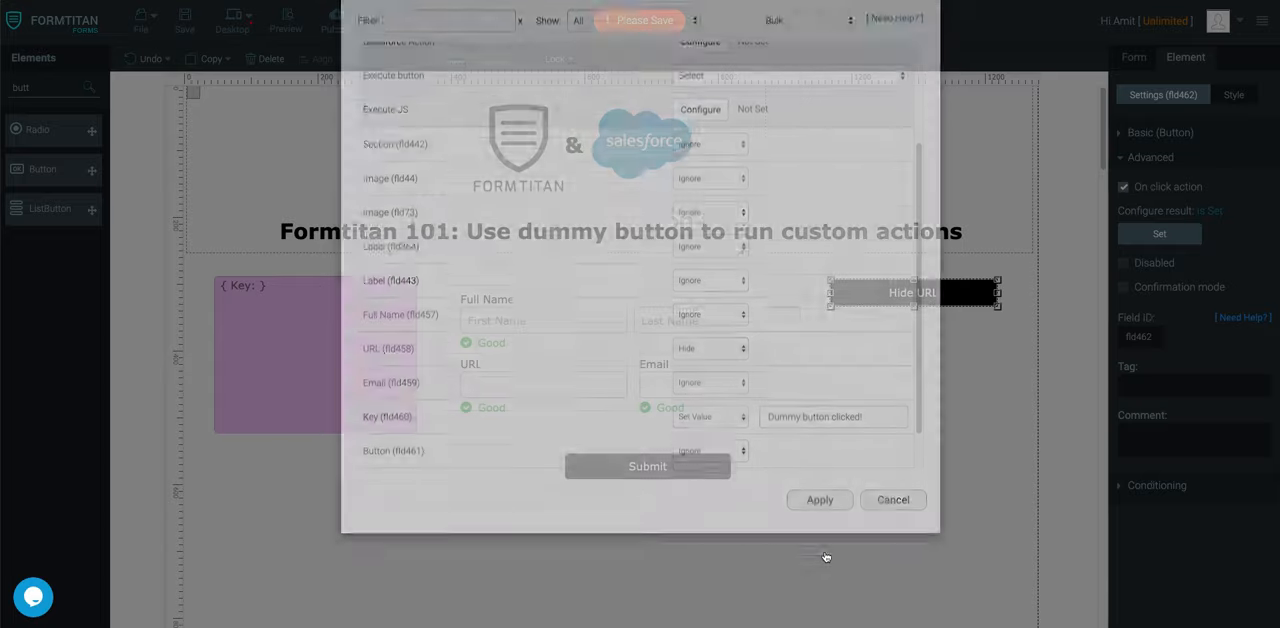
left_click(819, 499)
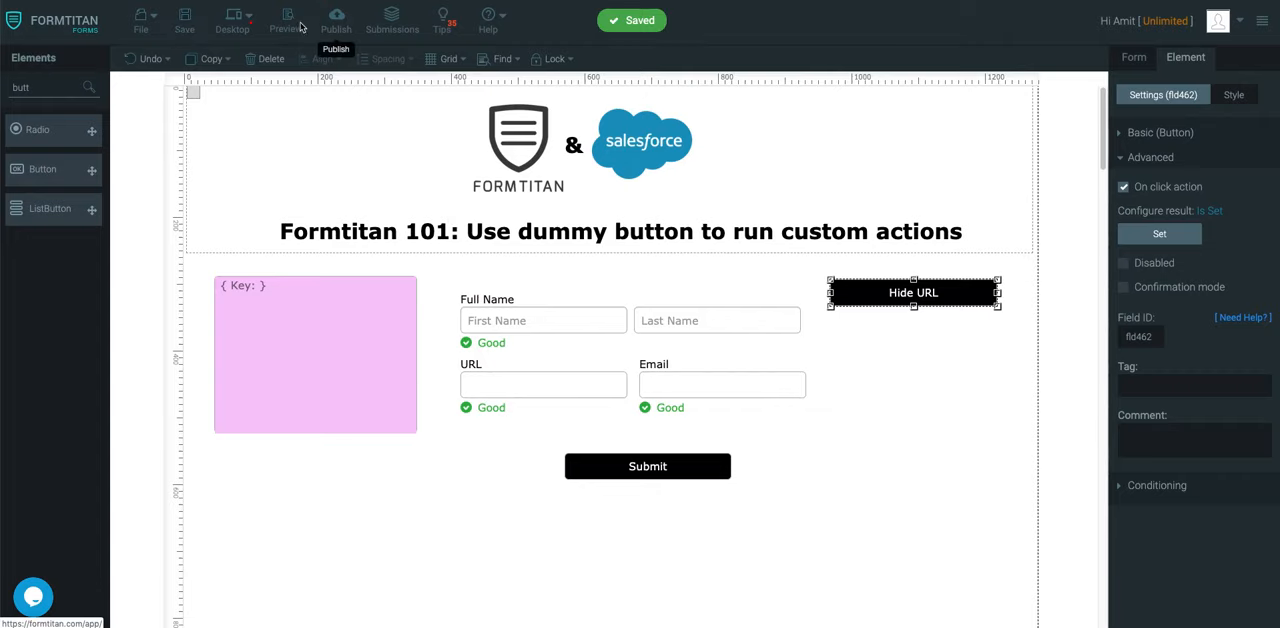
left_click(286, 18)
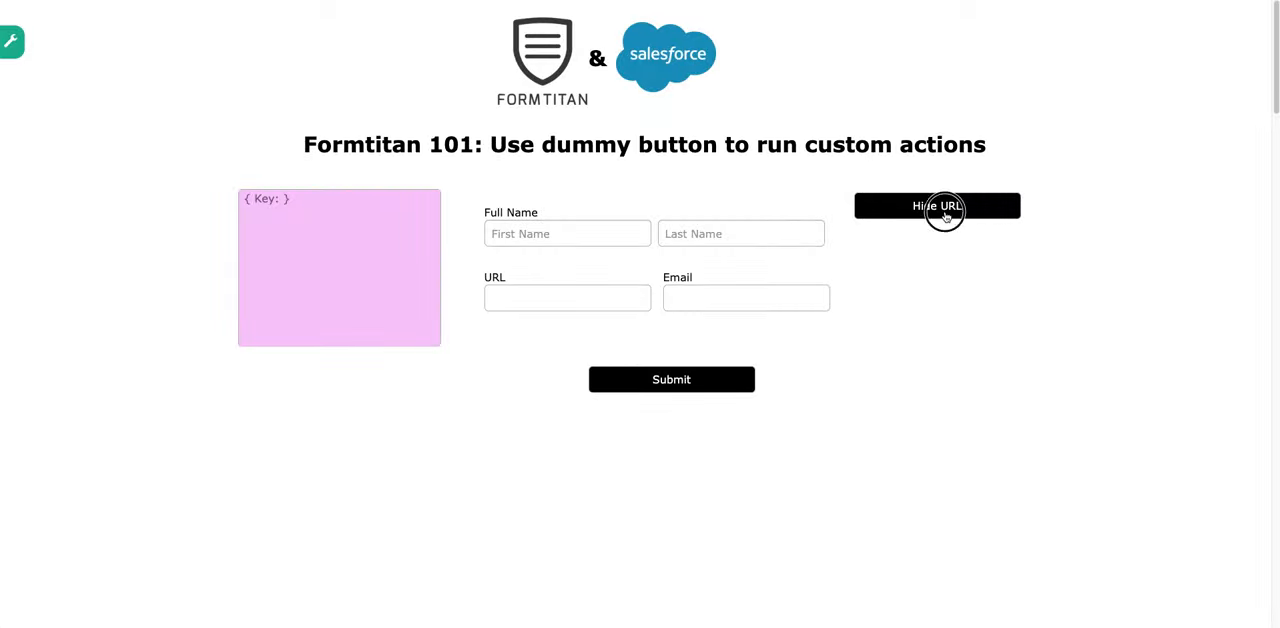
left_click(937, 205)
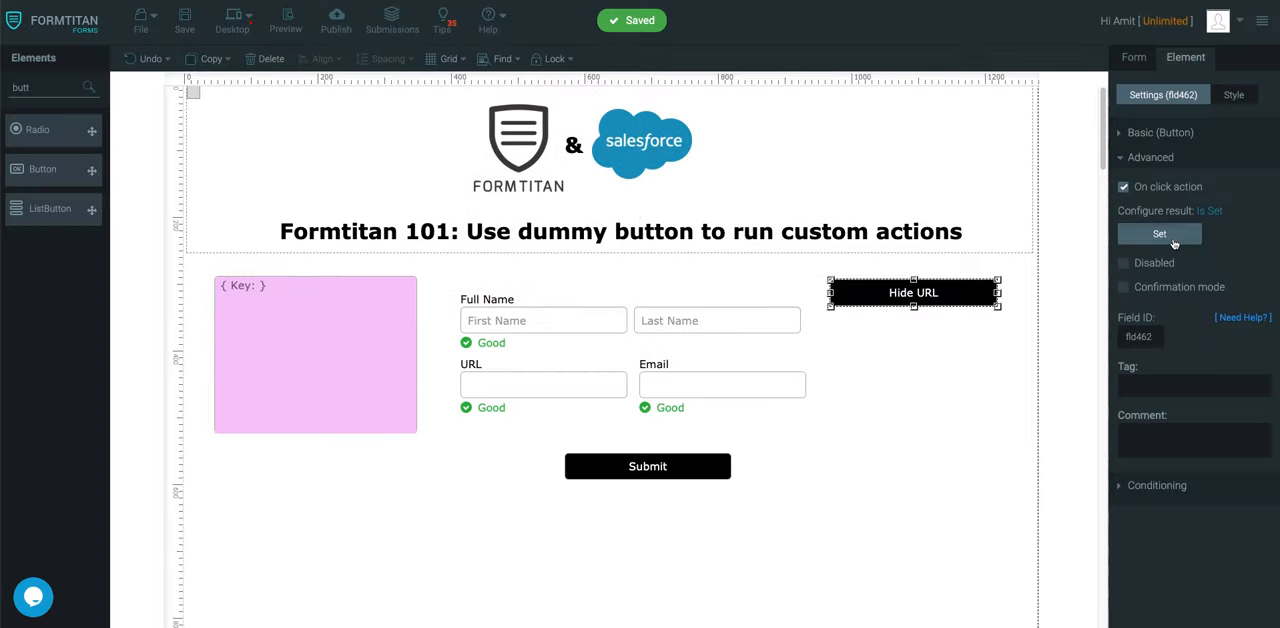
- Make the button redirect to the URL field's address in the parent window
left_click(1159, 233)
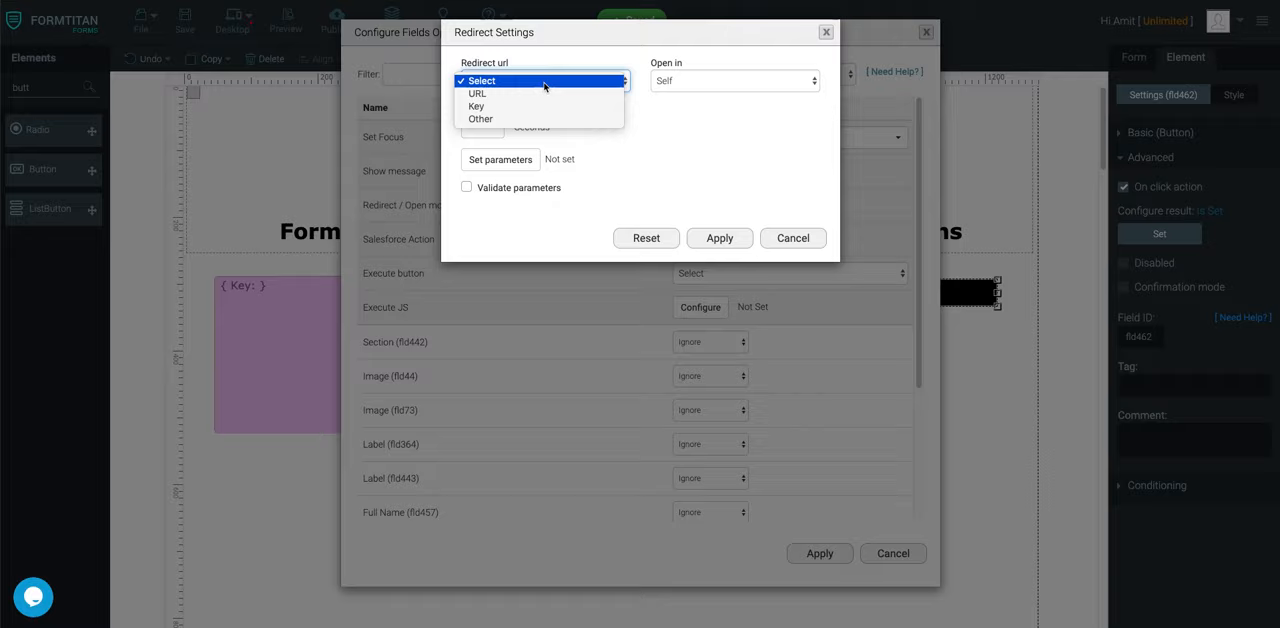
left_click(477, 93)
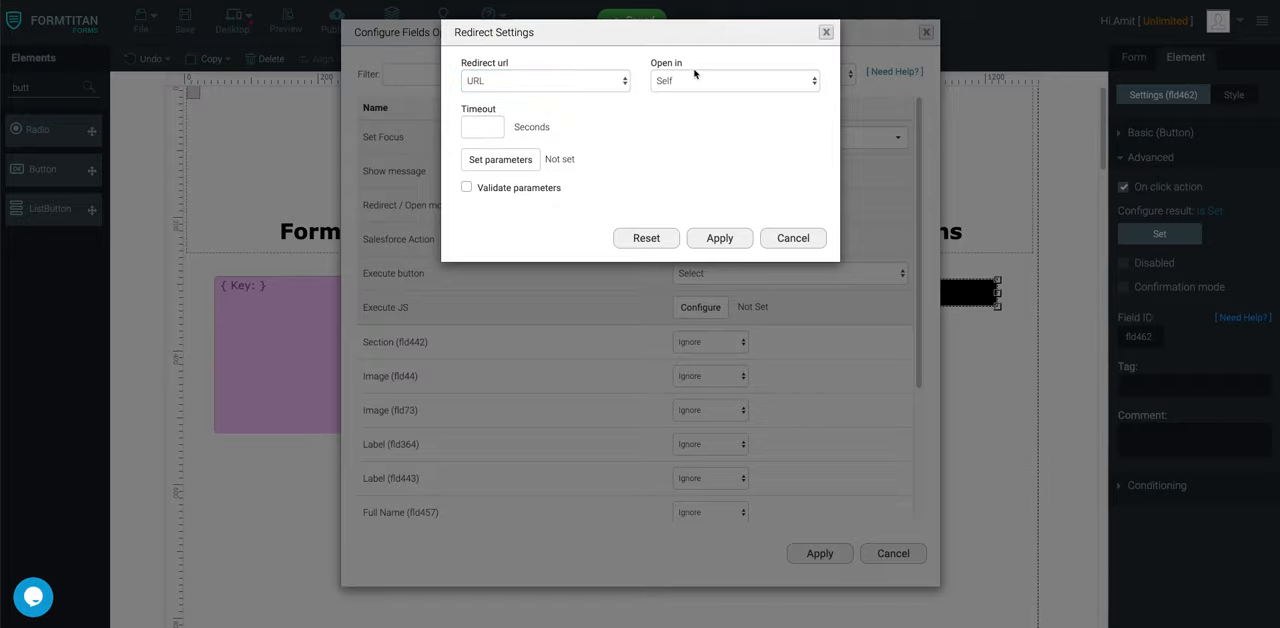
left_click(734, 80)
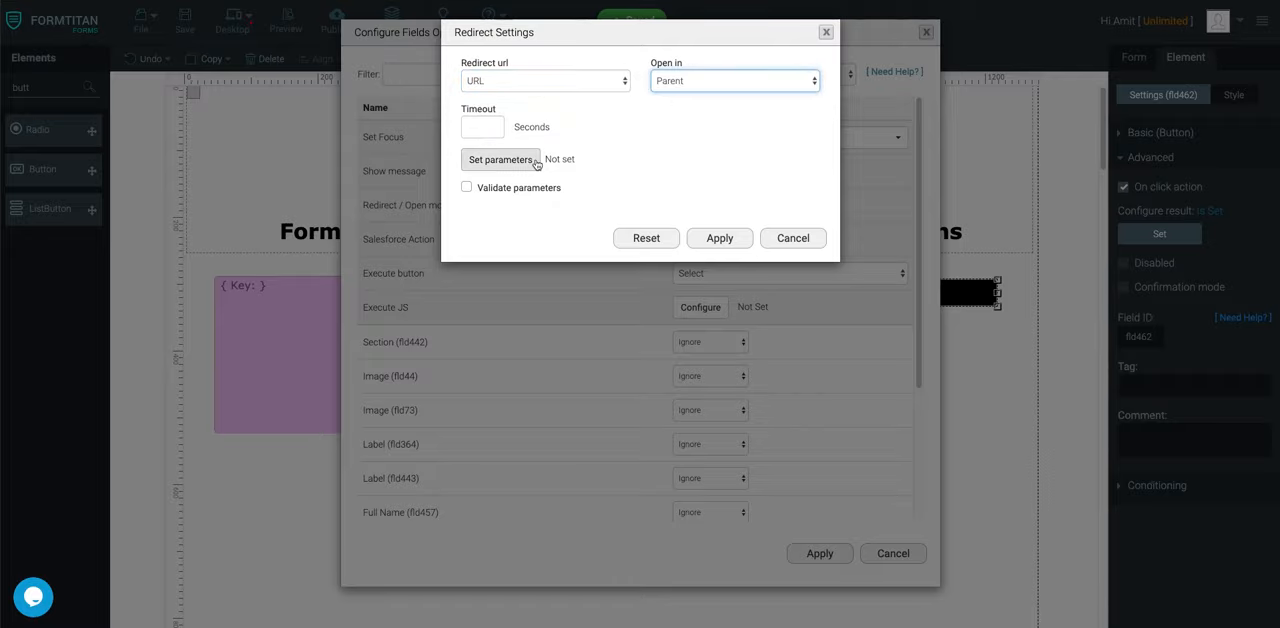
left_click(500, 160)
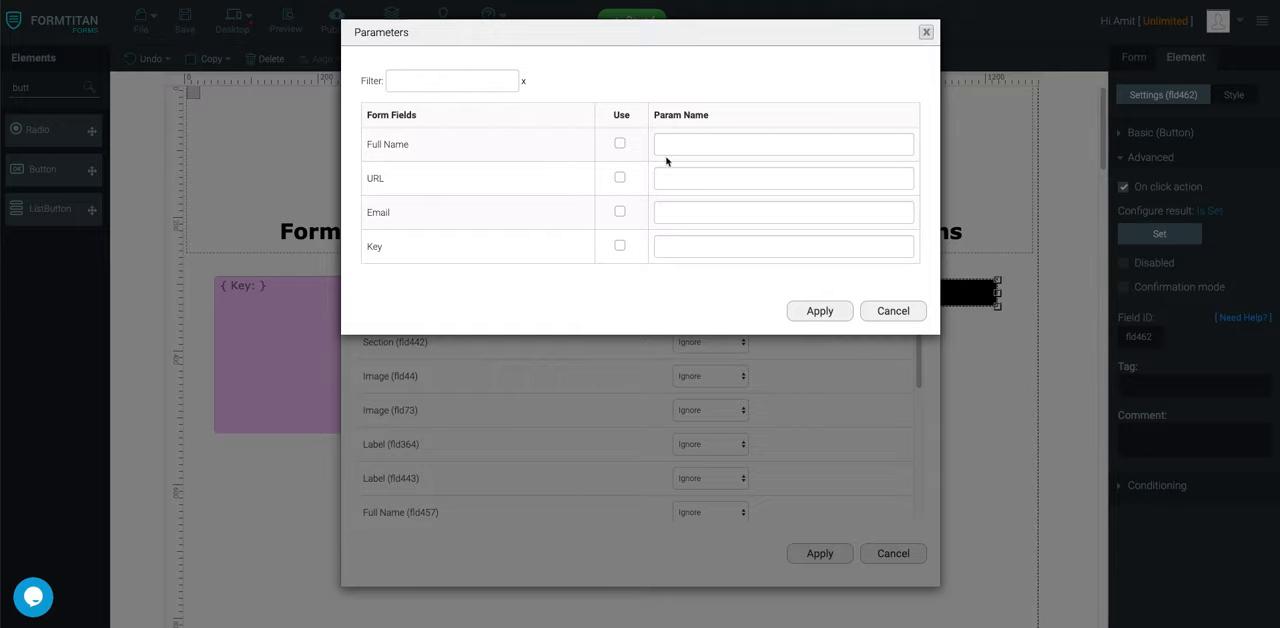
left_click(783, 178)
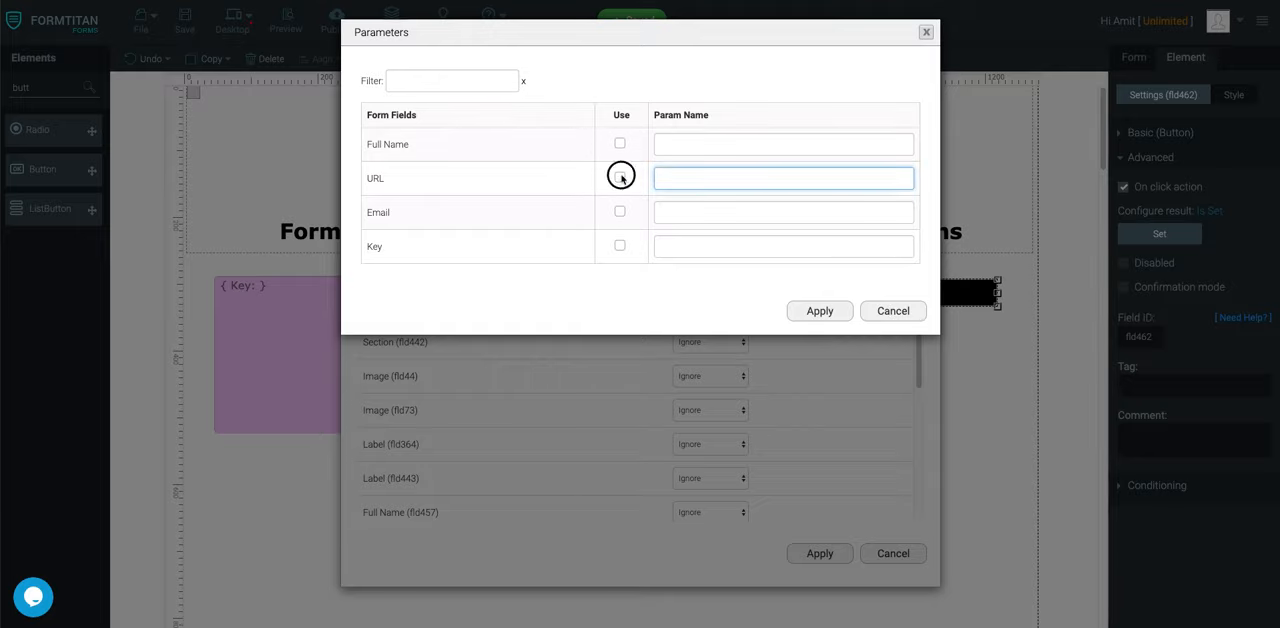
left_click(619, 177)
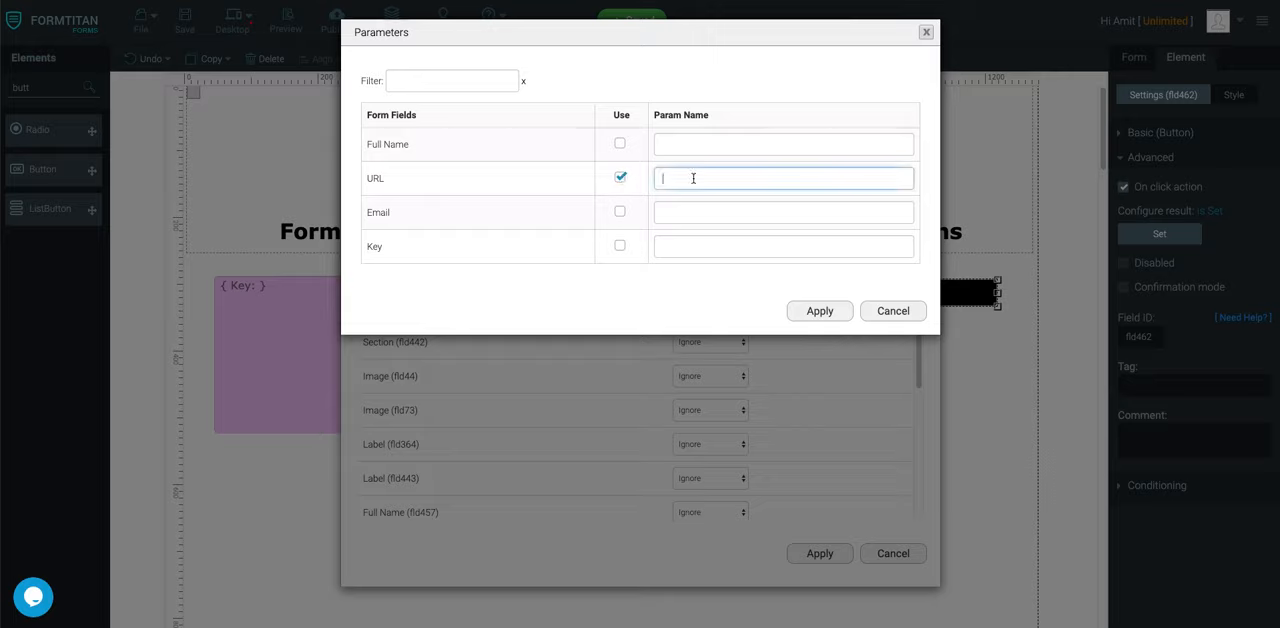
type("http")
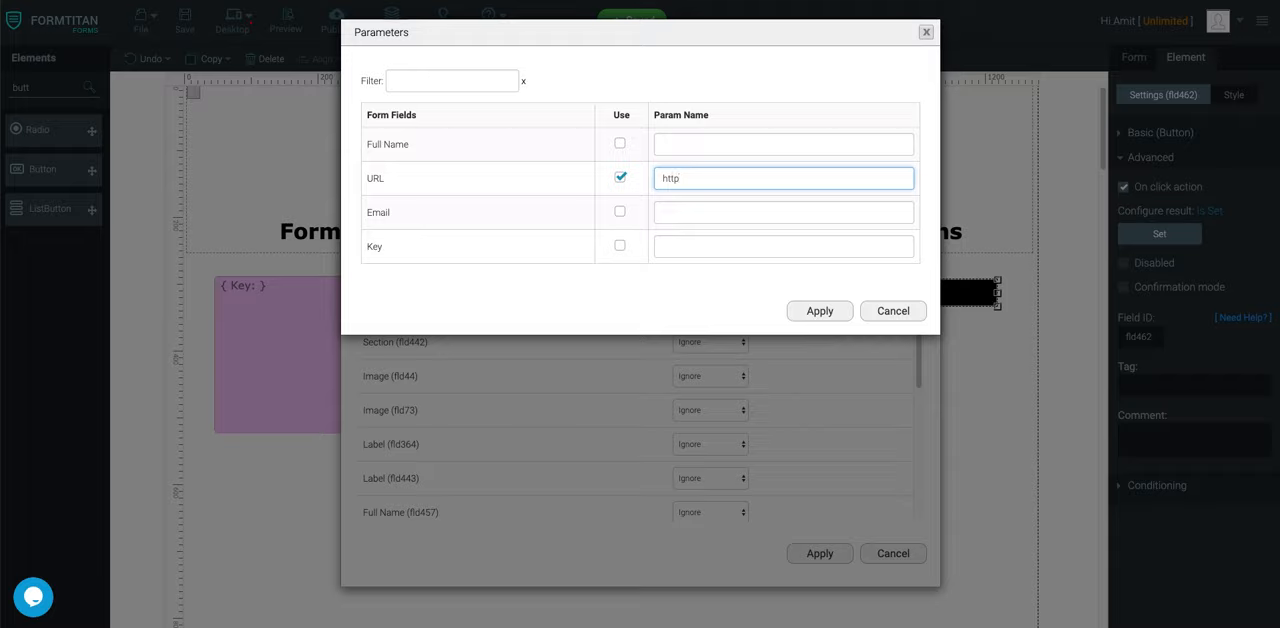
left_click(783, 178)
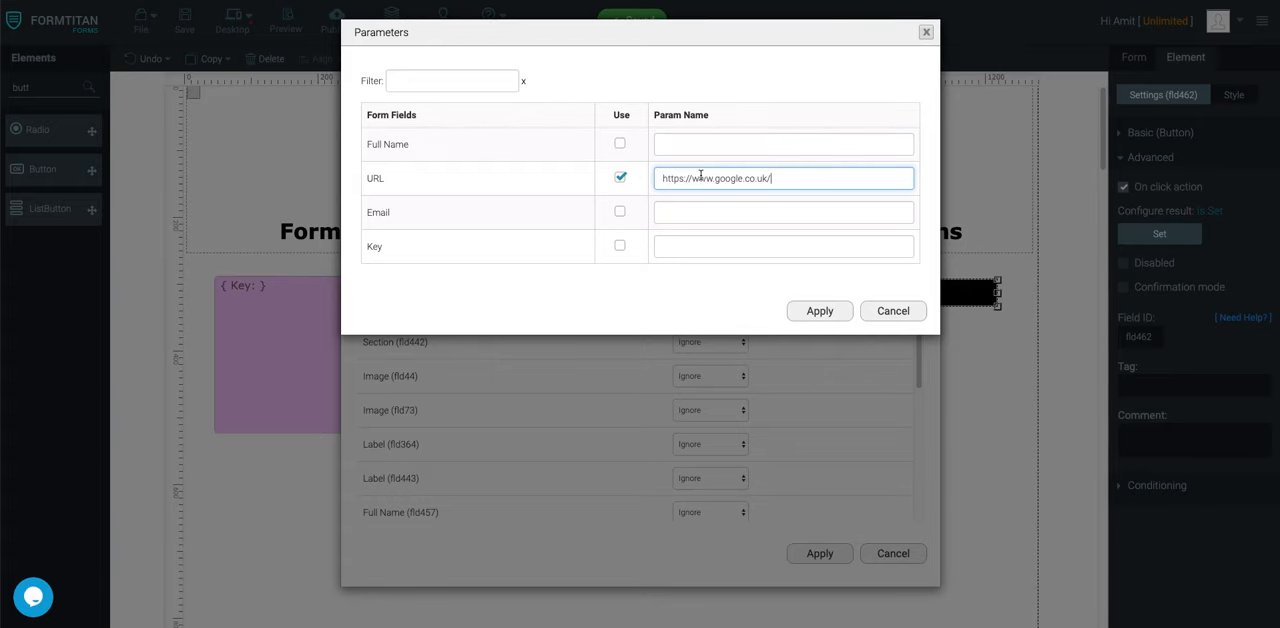
left_click(819, 310)
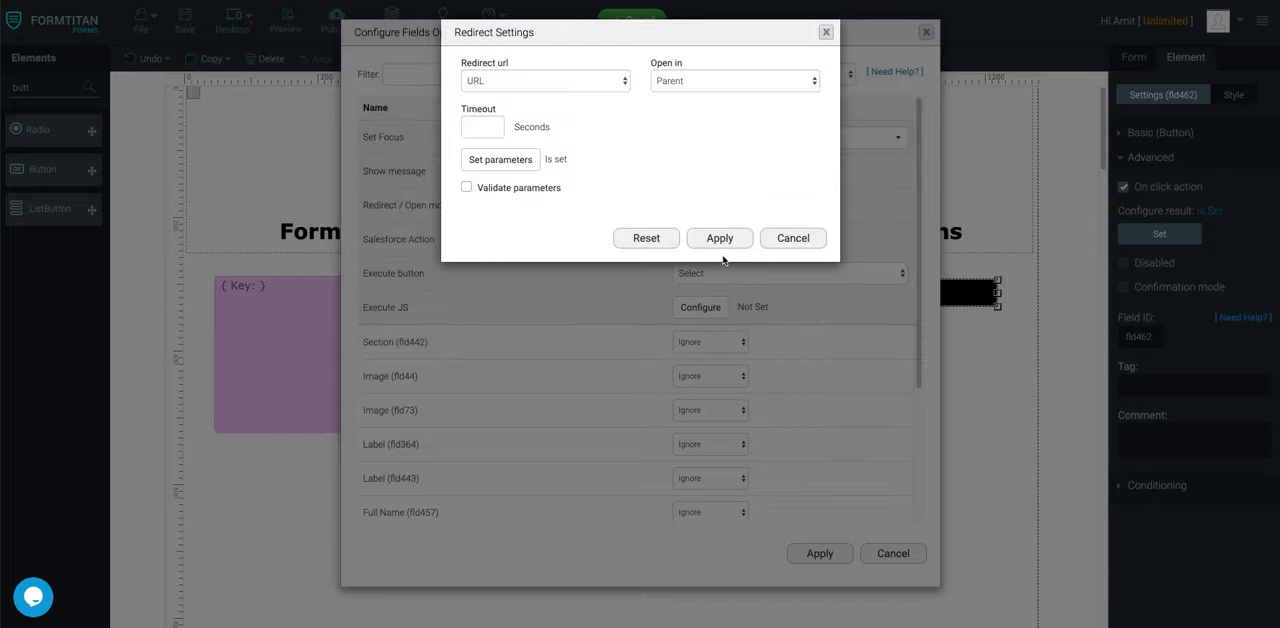
left_click(483, 127)
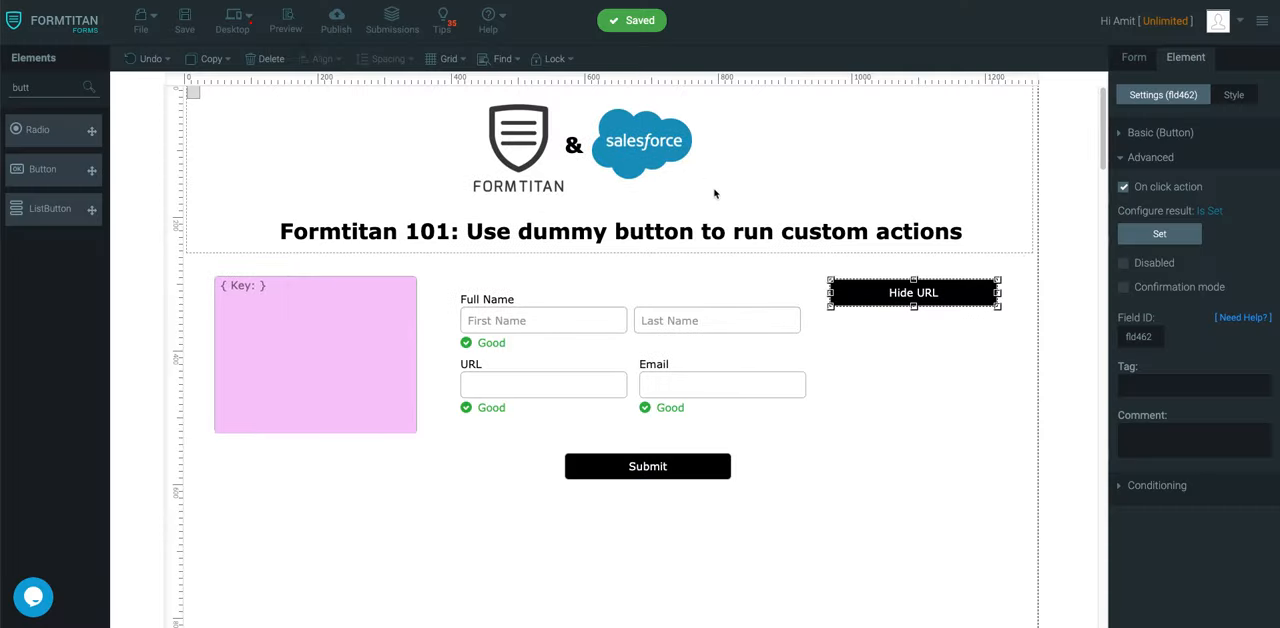
- Add a print action to the Hide URL button, then preview and cancel the print dialog
left_click(1159, 233)
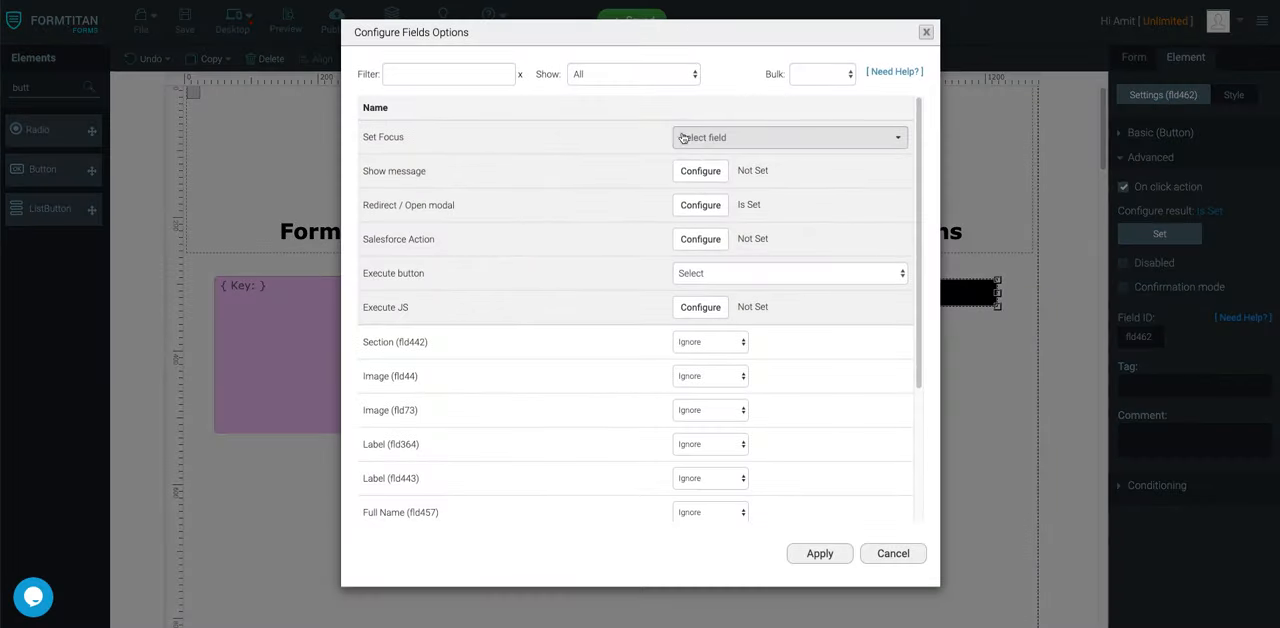
scroll("down", 3)
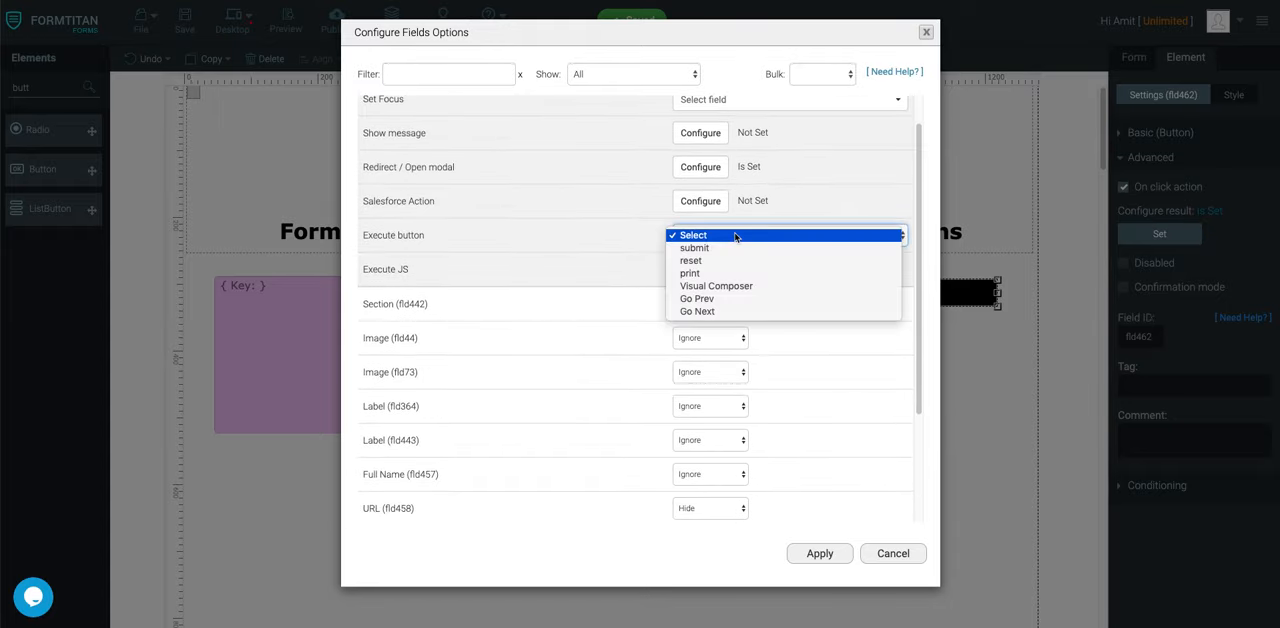
mouse_move(689, 273)
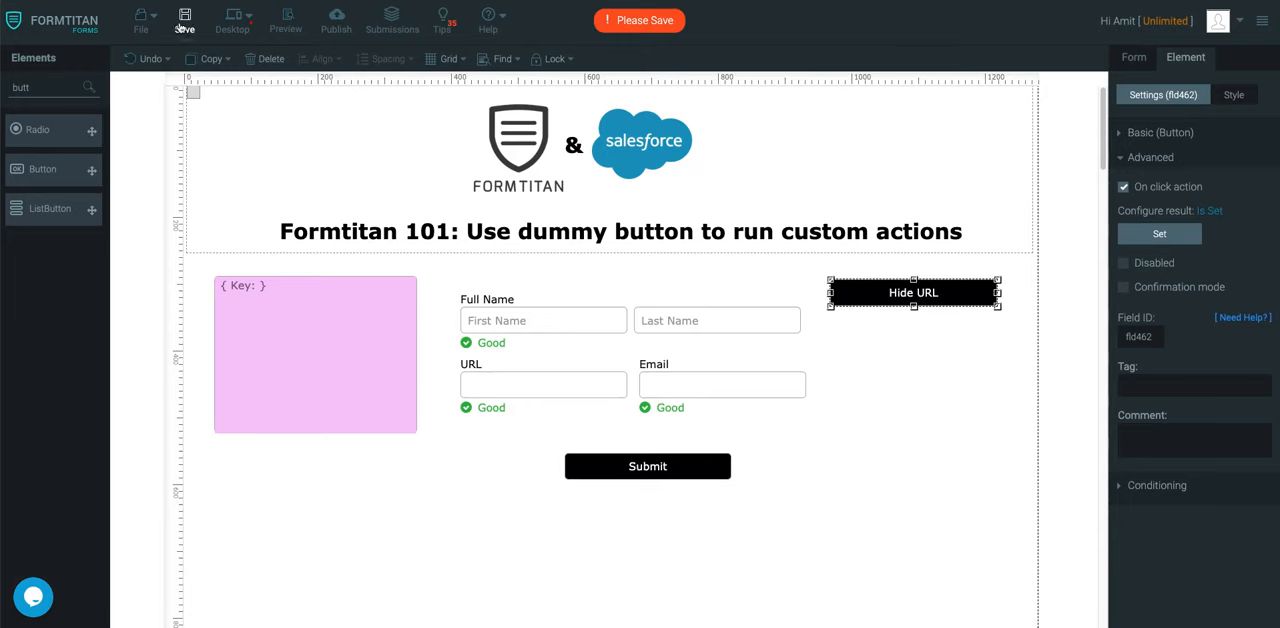
left_click(286, 18)
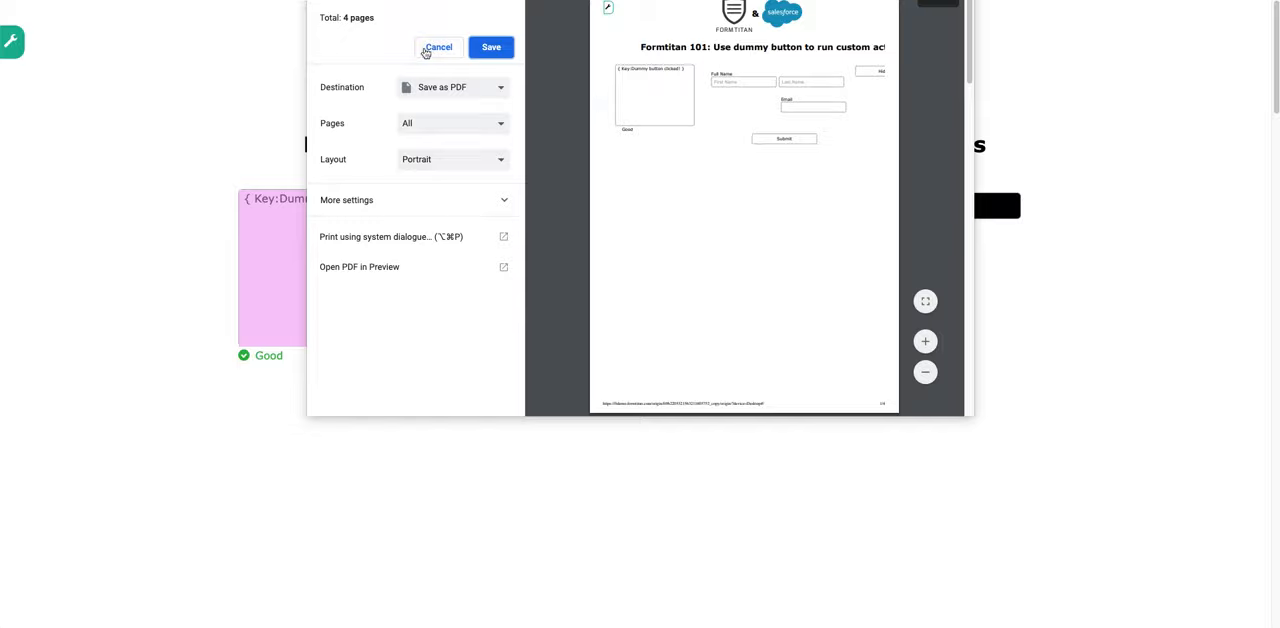
left_click(438, 47)
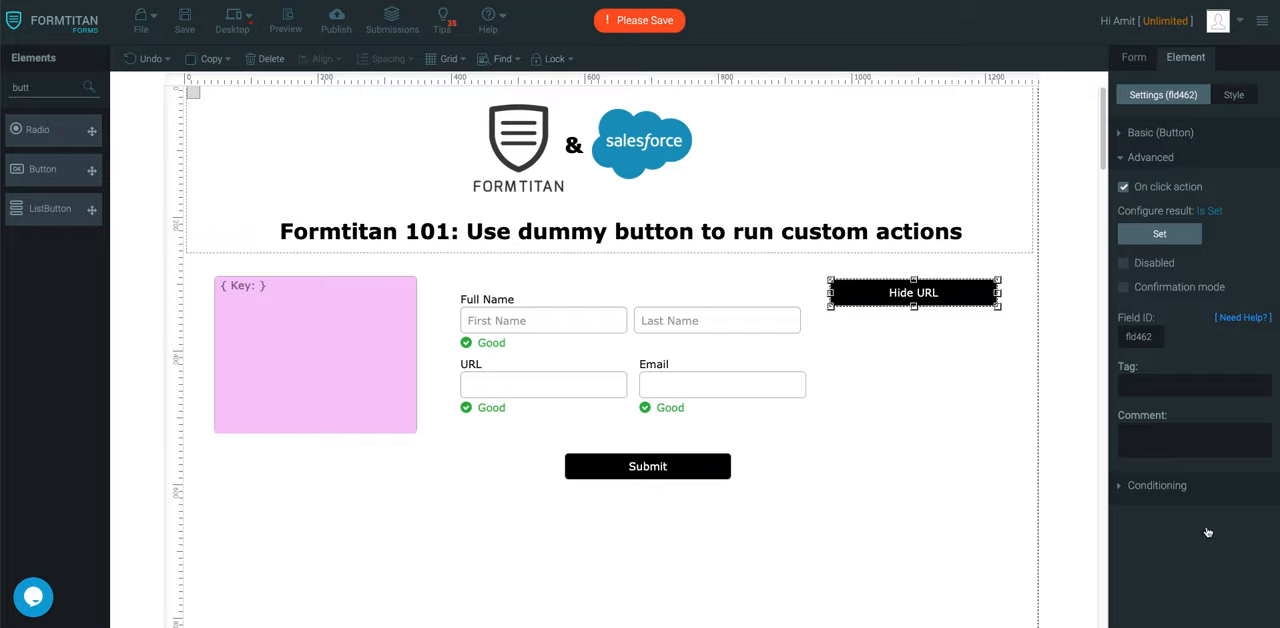
- Enable Confirmation mode with 'Are you sure you want to do this?' and Yes/No answers
left_click(1151, 157)
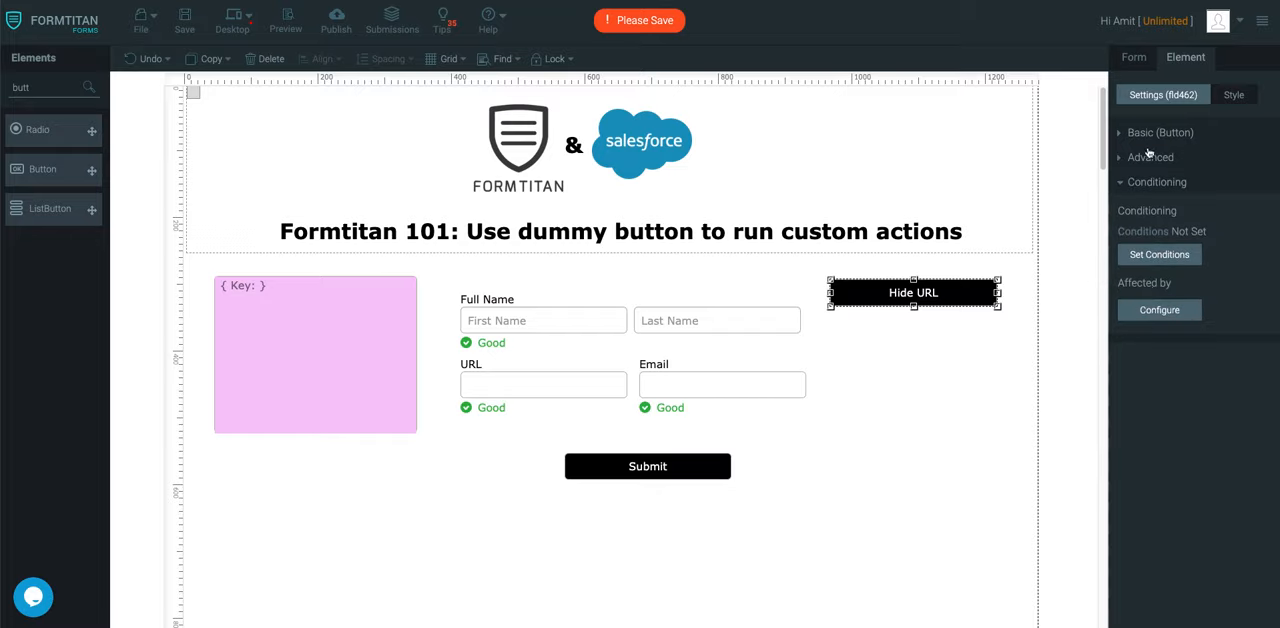
left_click(1150, 157)
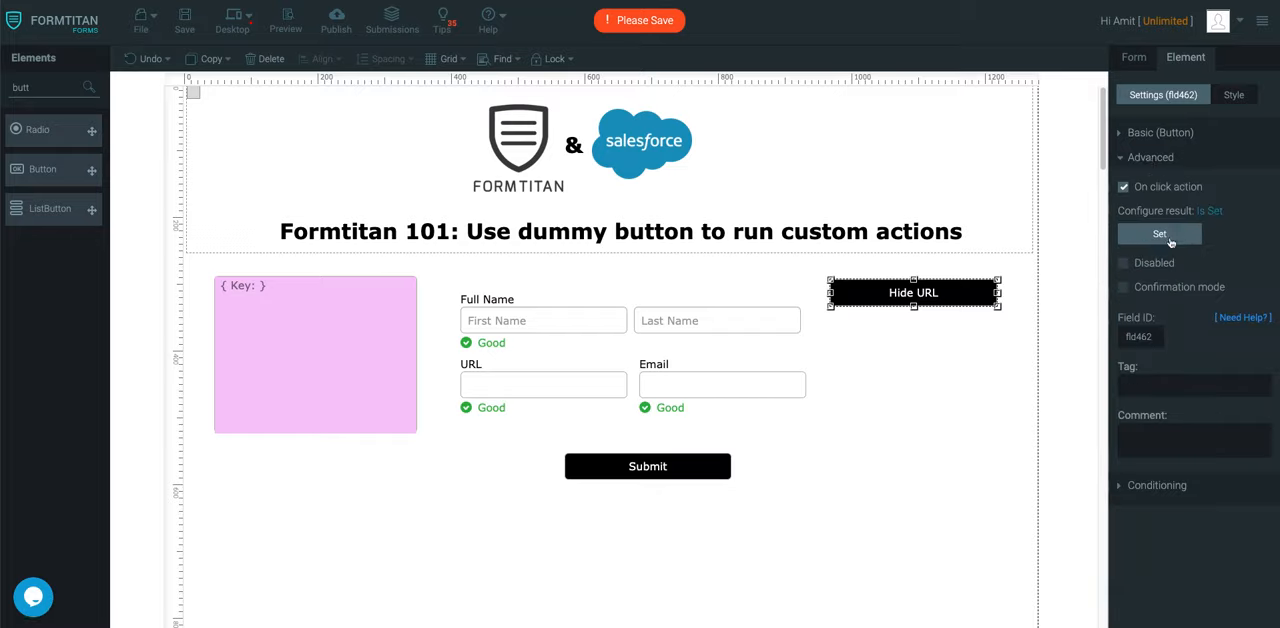
left_click(1123, 287)
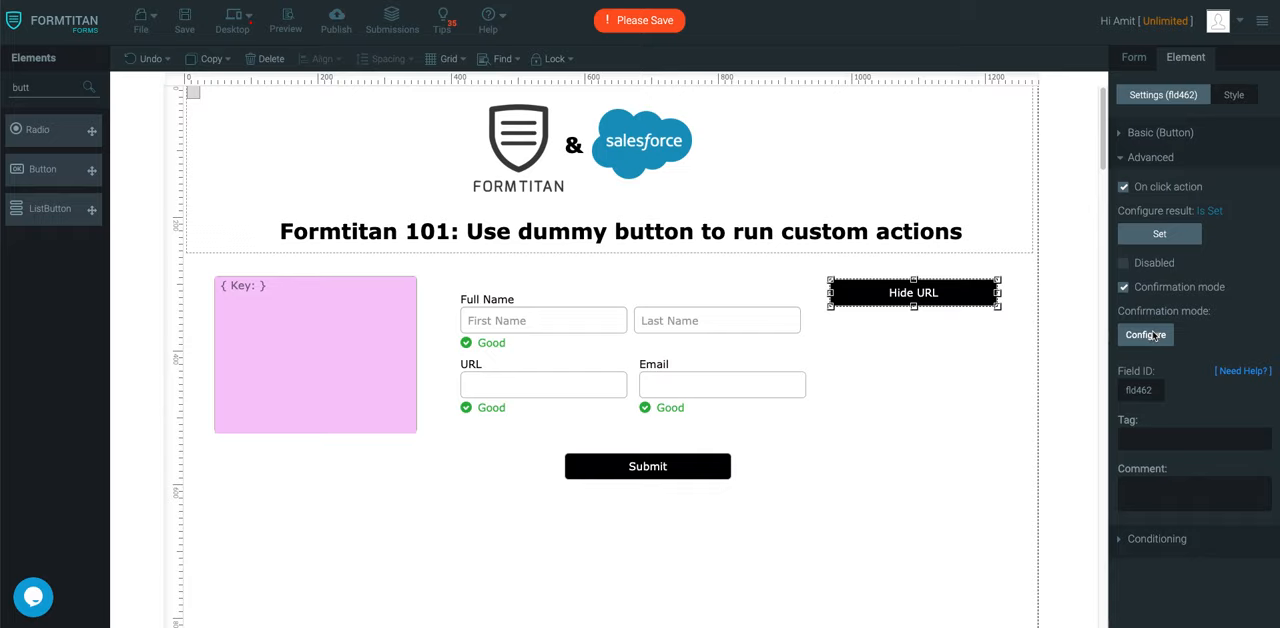
left_click(1145, 335)
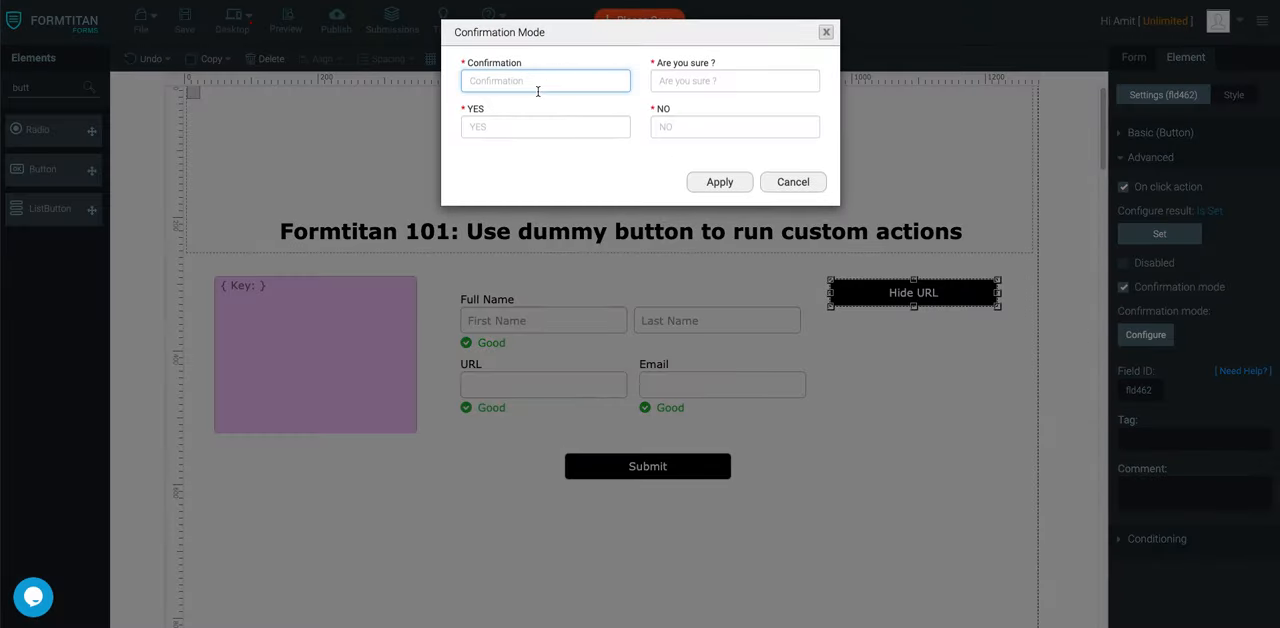
type("Are you sure you want to do this?")
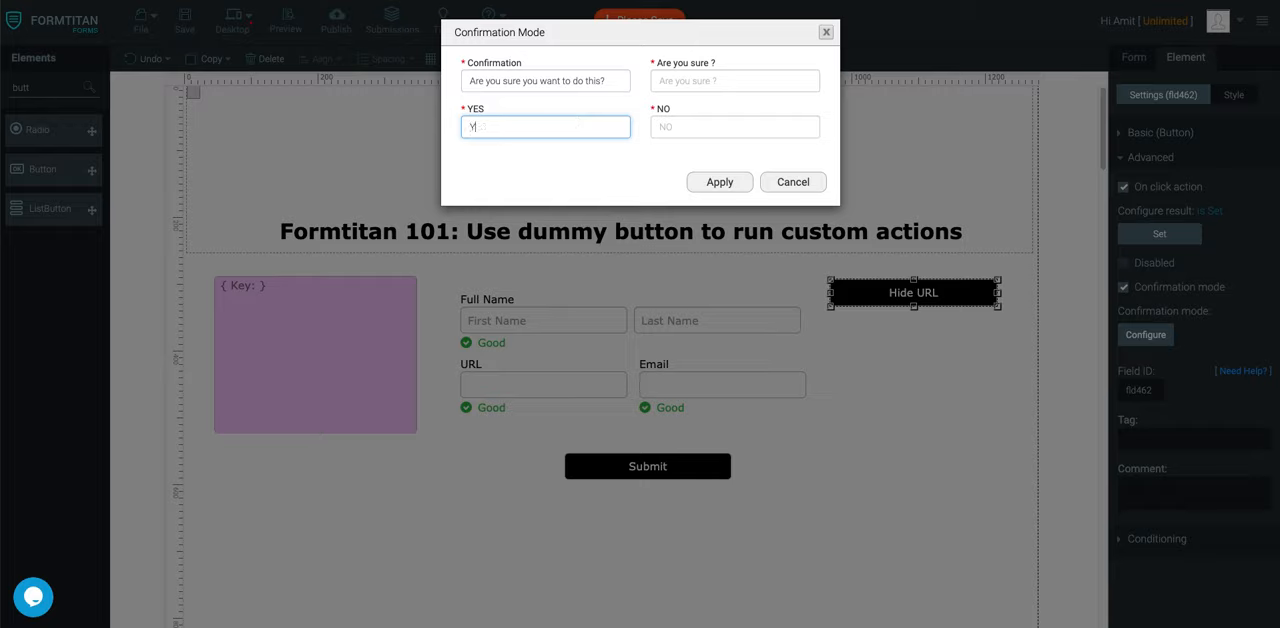
type("Nob")
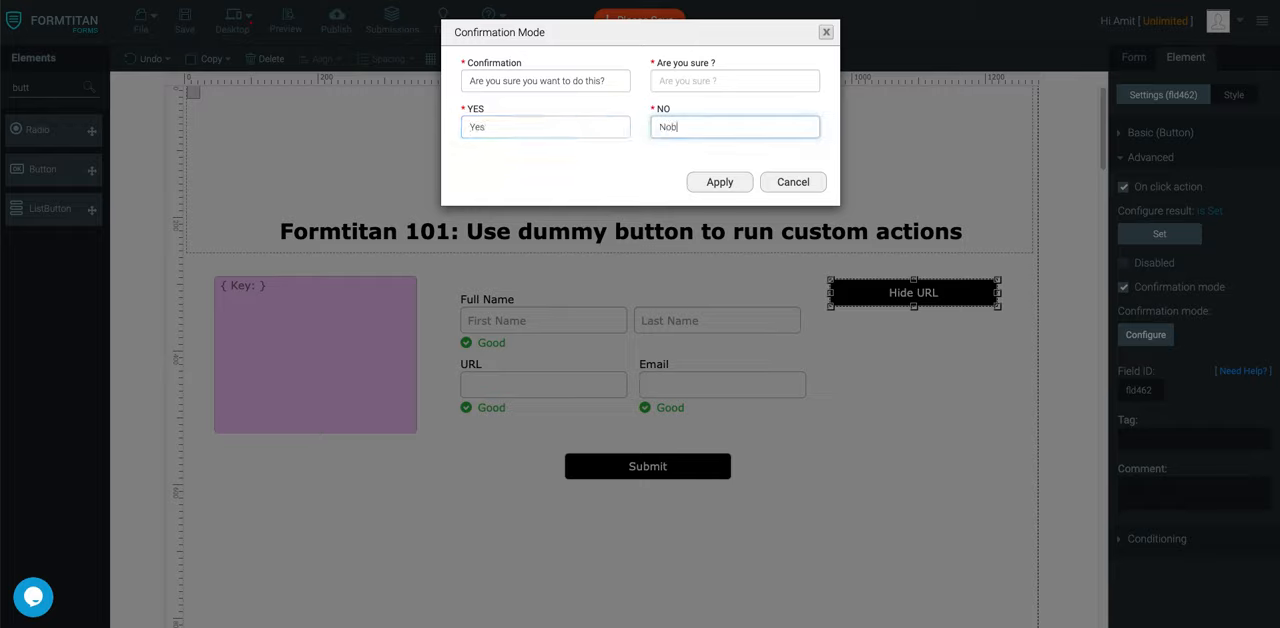
key("Backspace")
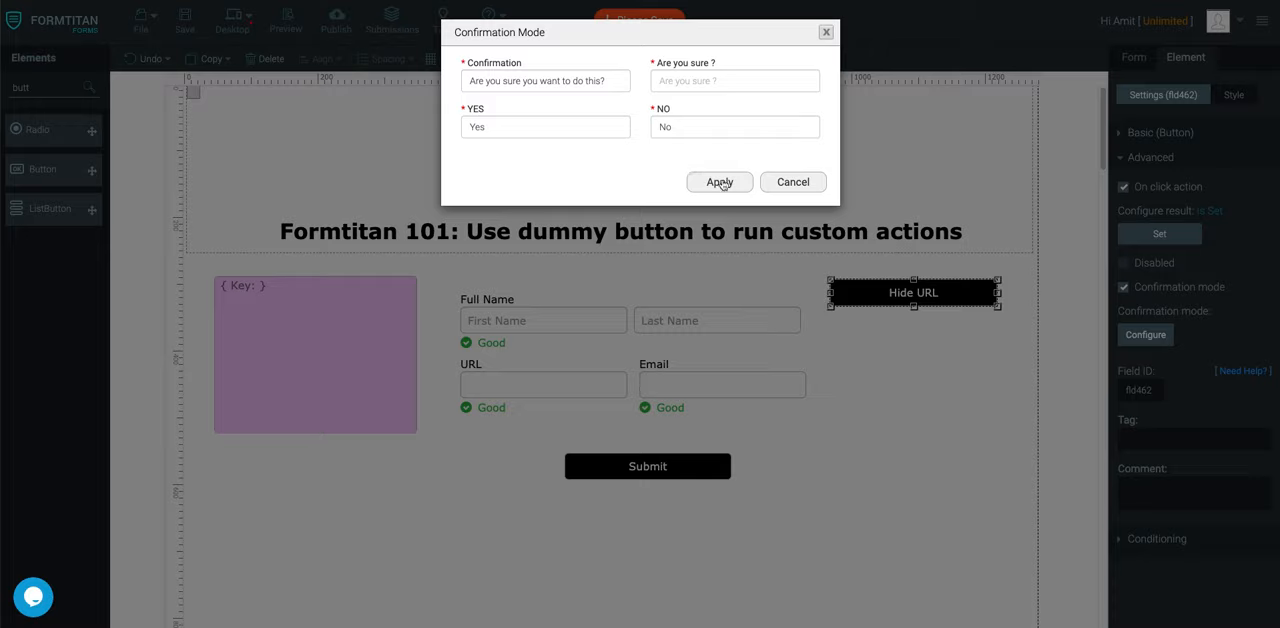
left_click(735, 81)
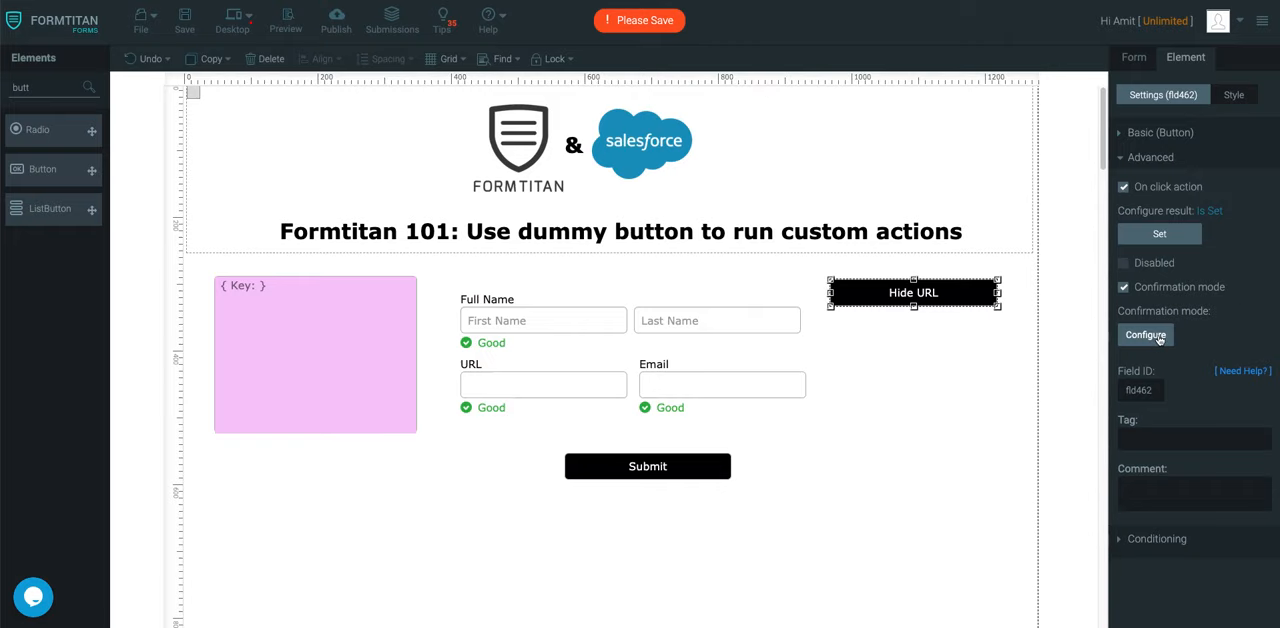
- Re-enter the confirmation texts starting with 'Test', apply them, and save the form
left_click(1145, 334)
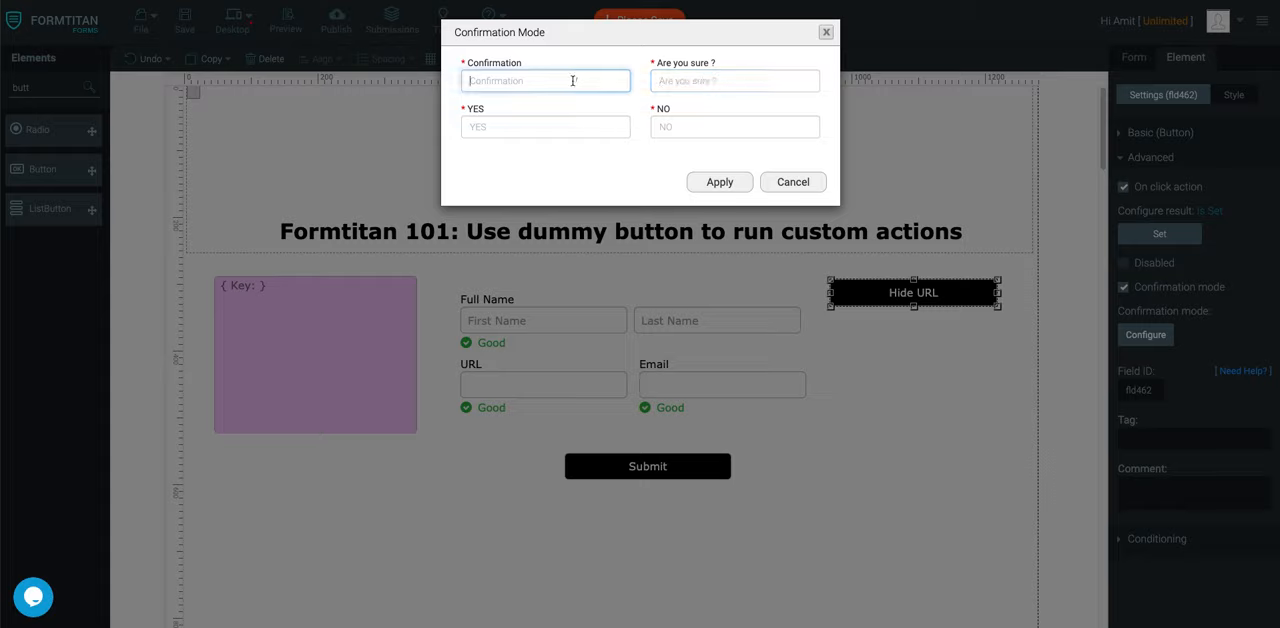
type("Test")
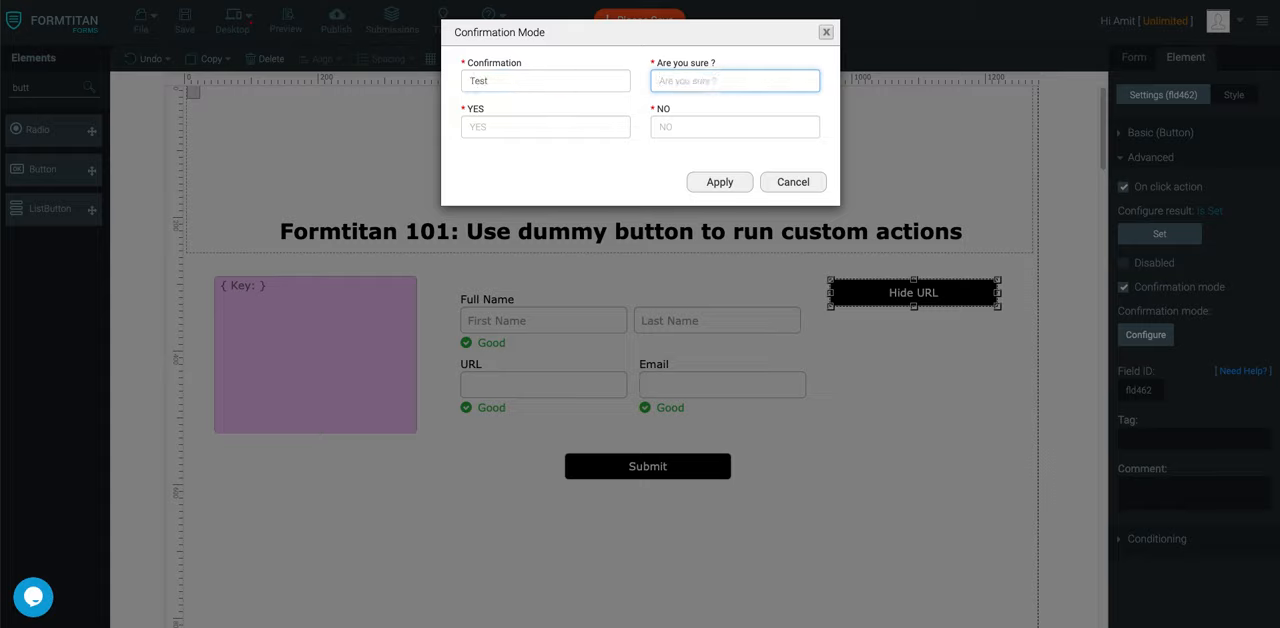
type("Sure/")
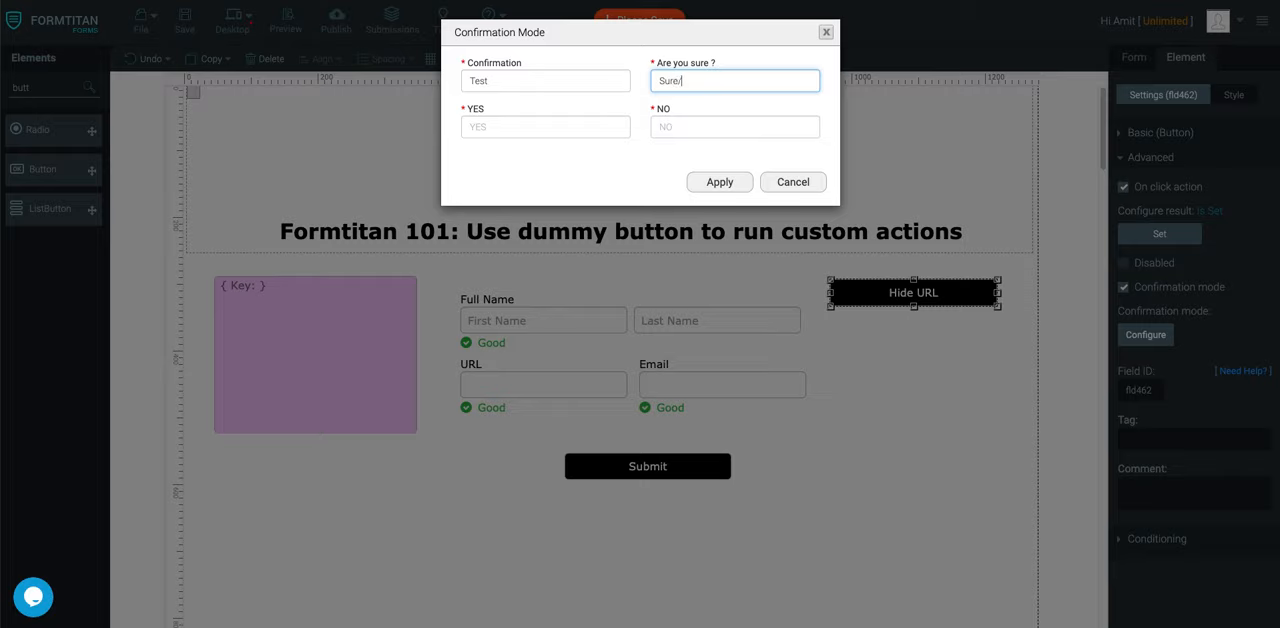
left_click(545, 126)
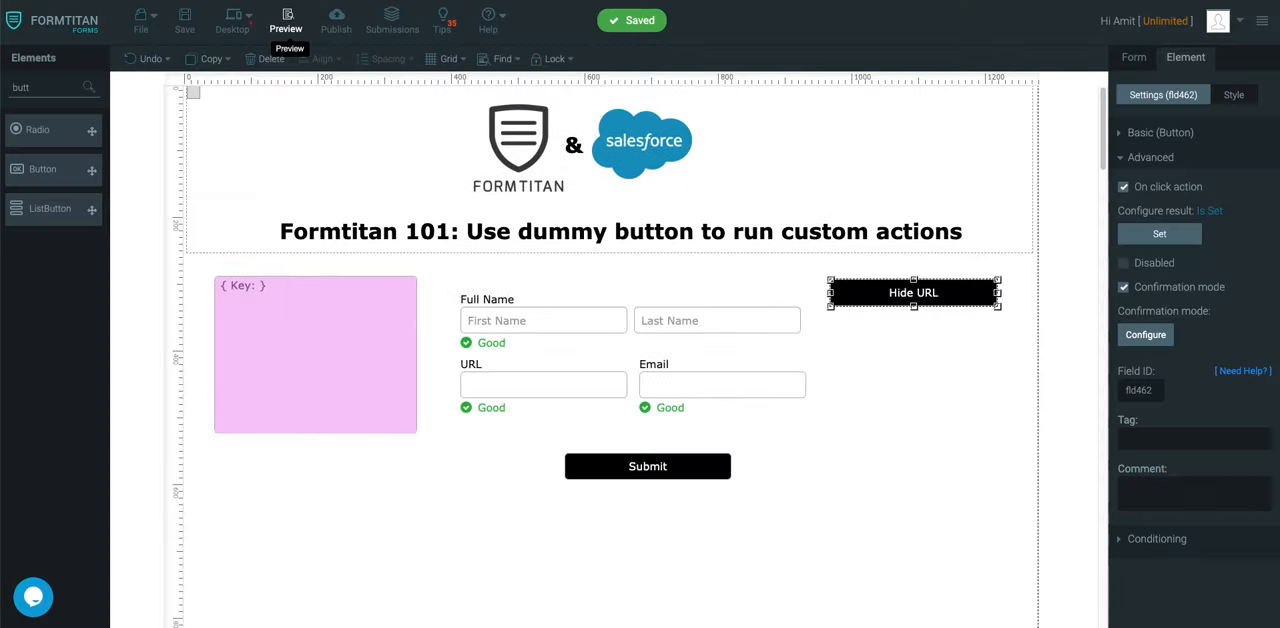
mouse_move(1060, 197)
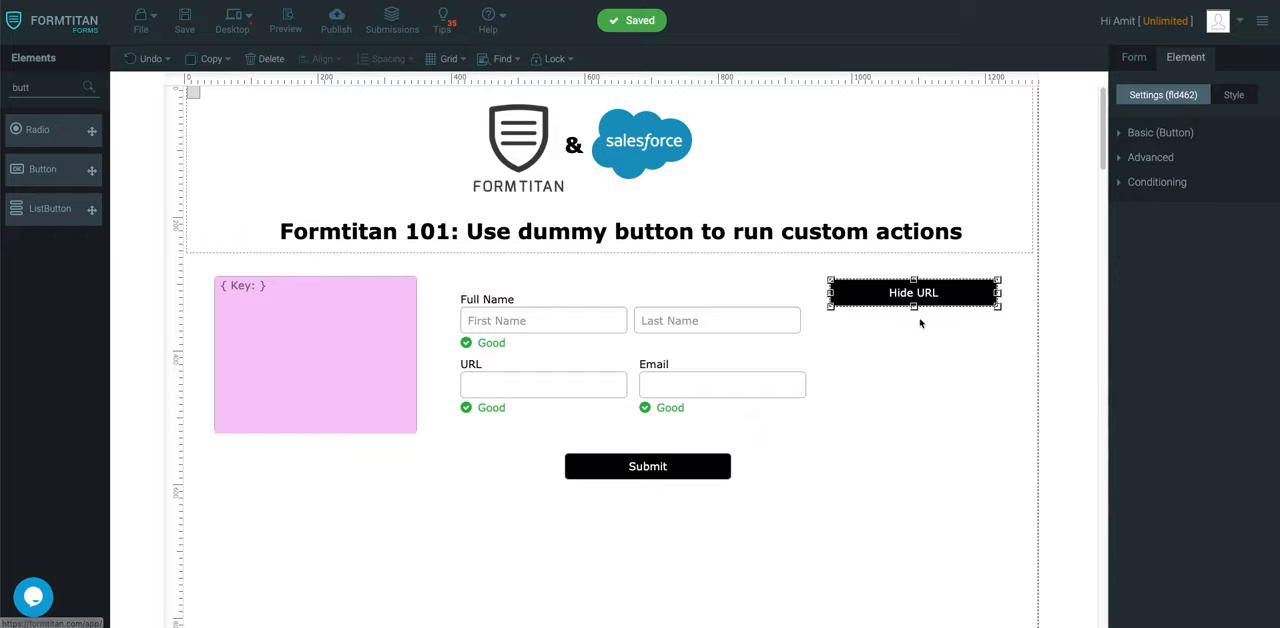
- Reselect the Hide URL button and keep its Button Type as dummy
left_click(1160, 132)
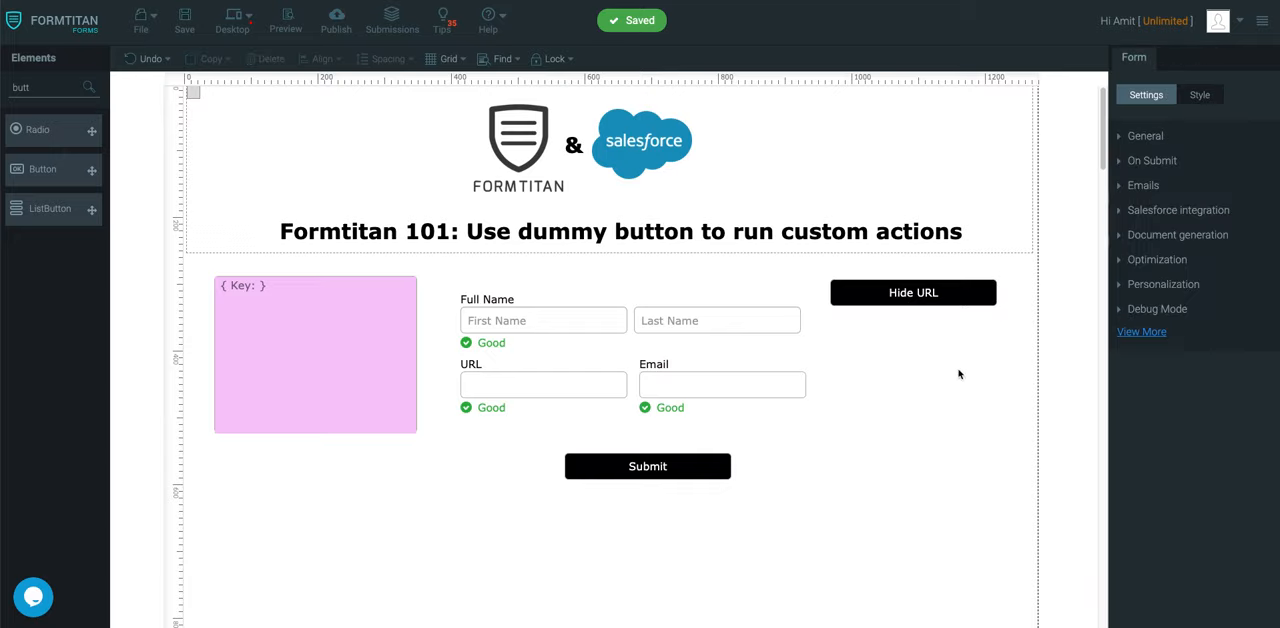
left_click(912, 292)
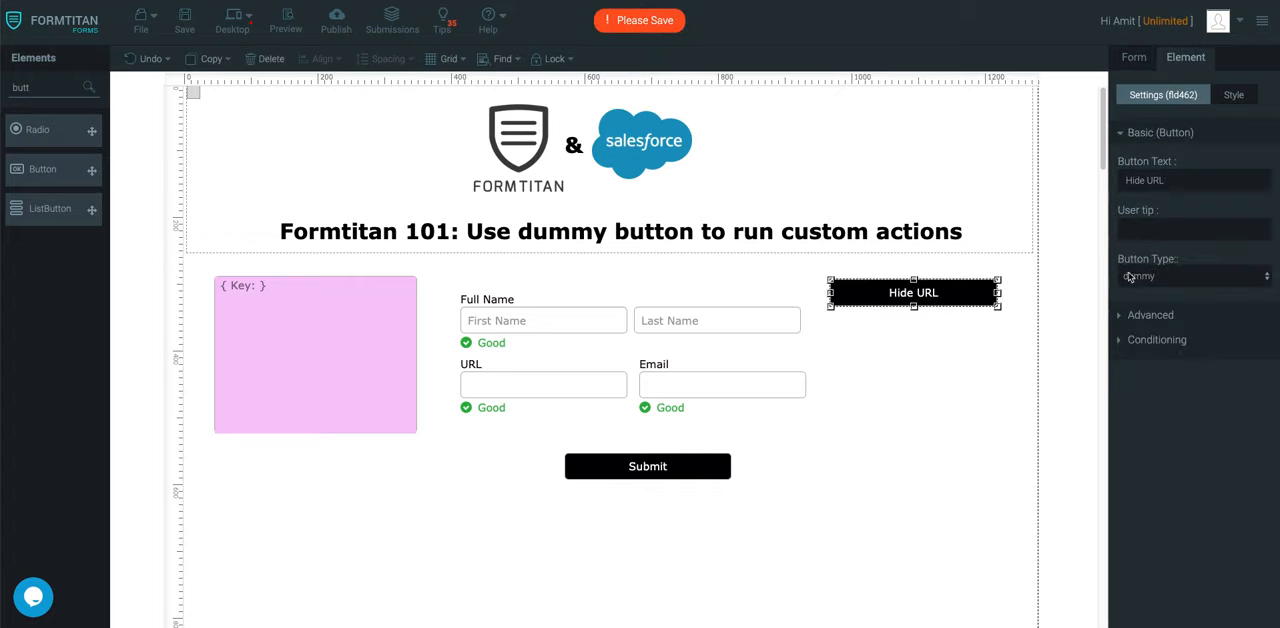
left_click(1190, 276)
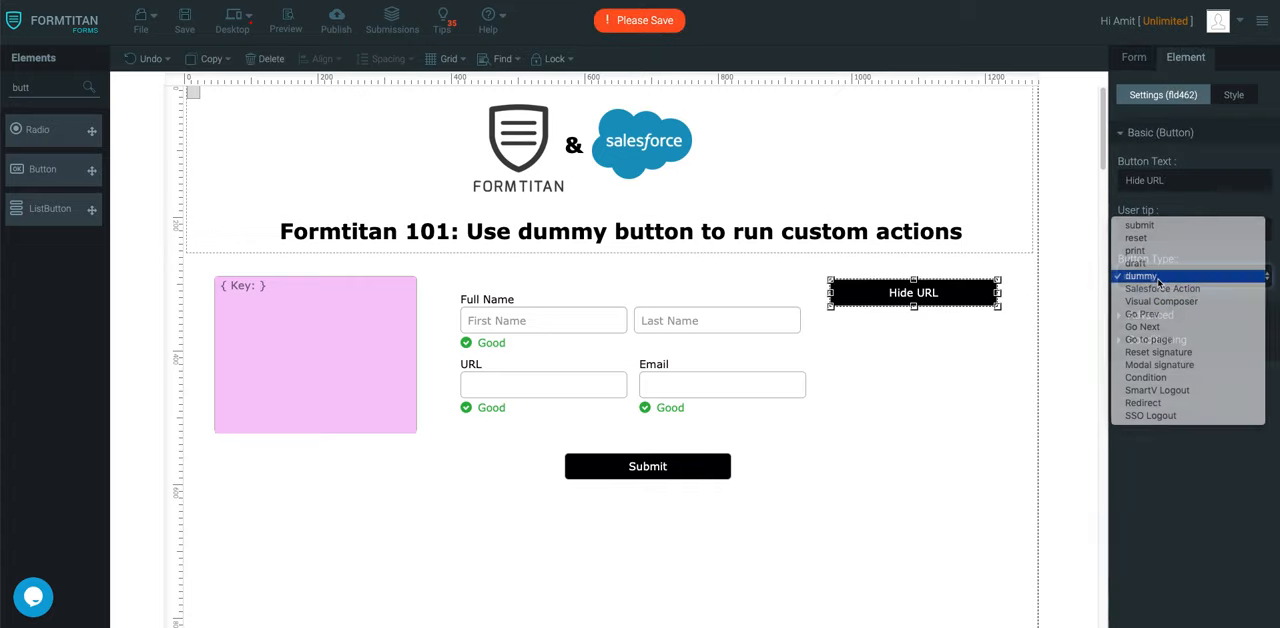
left_click(1141, 276)
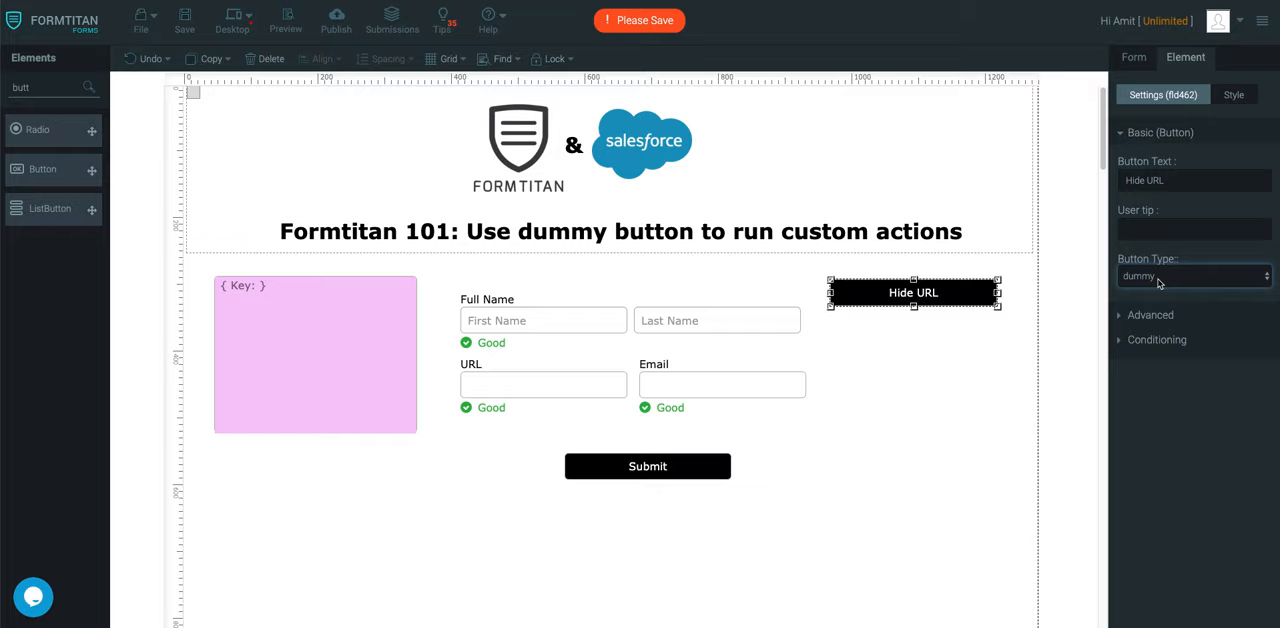